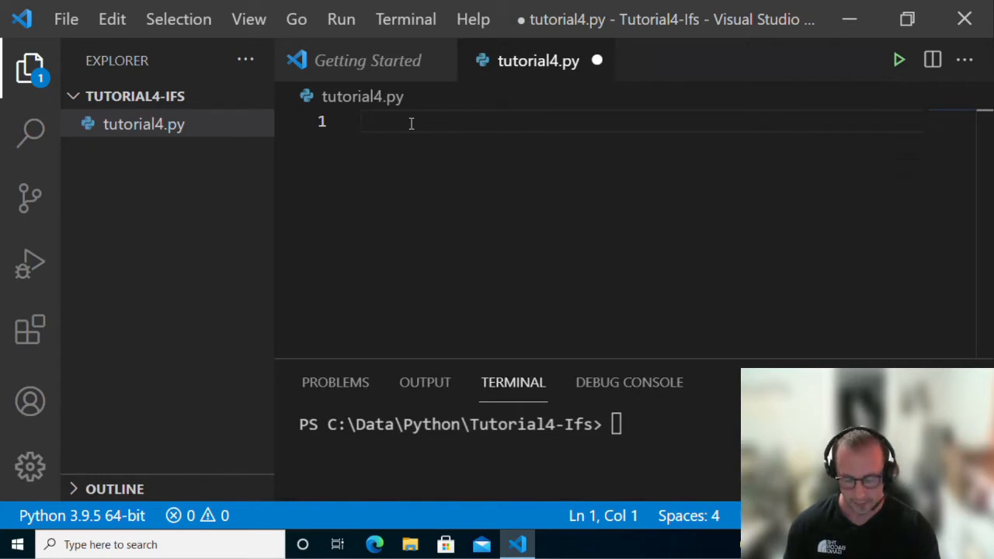
On line 1, type birthyear=input("What year were you born in?")
type("birth")
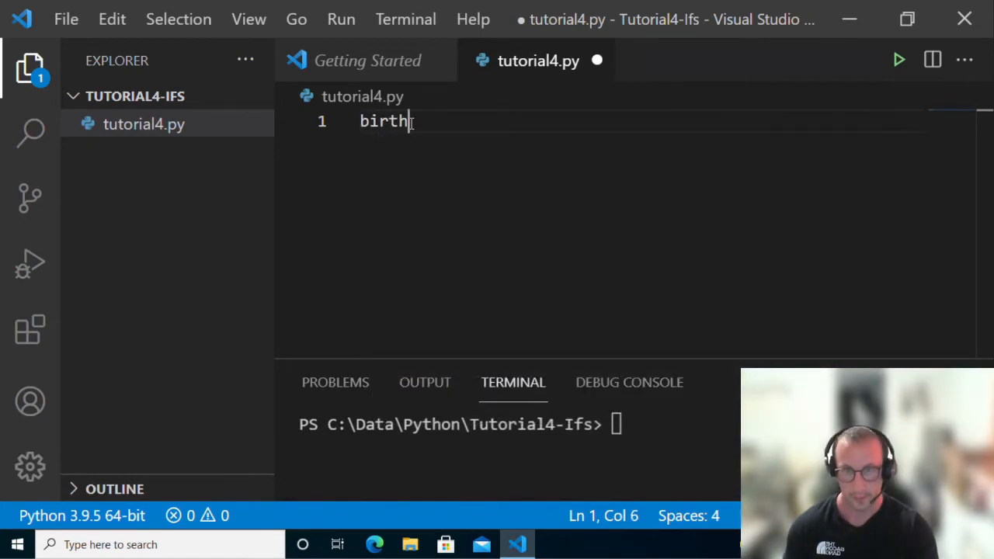
type("year")
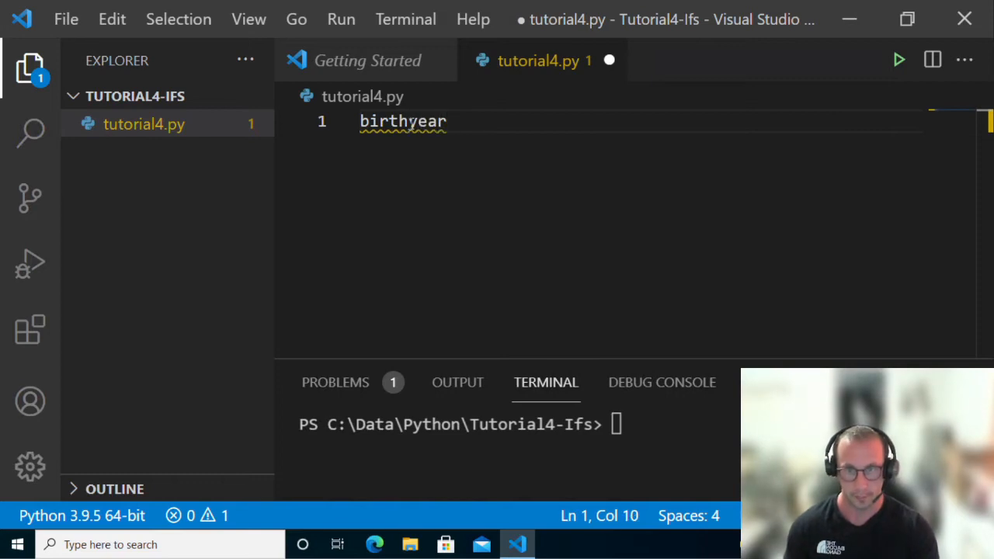
type("=input(\"")
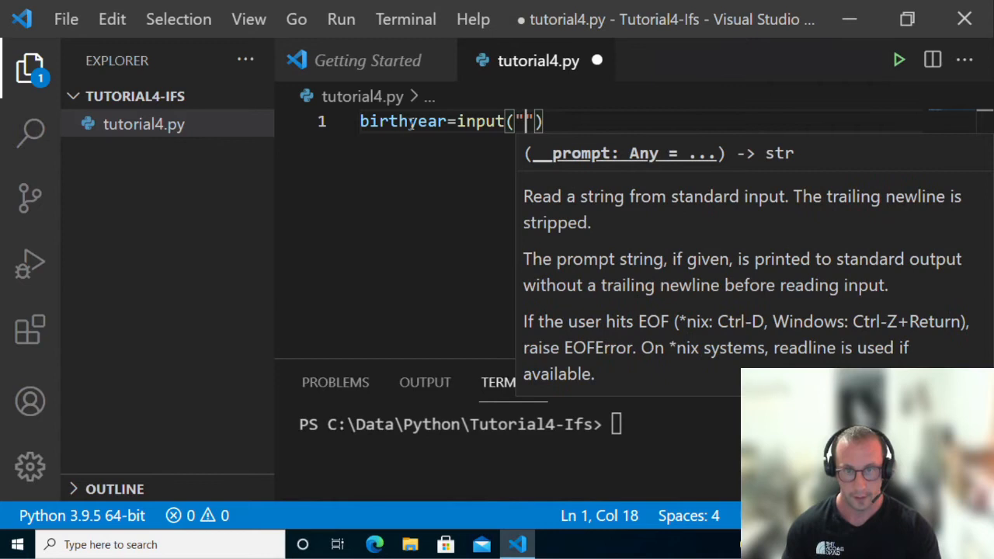
type("Waht y")
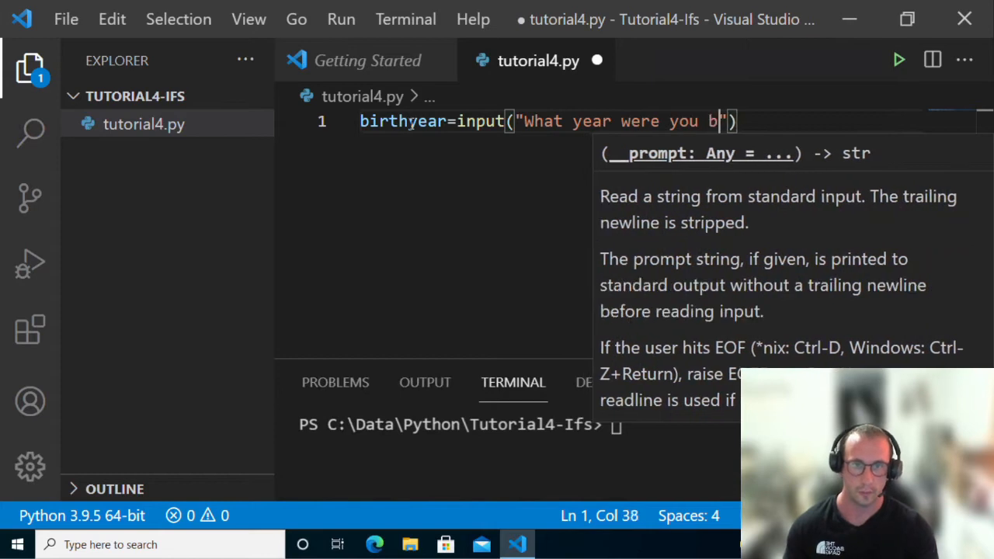
type("orn in^")
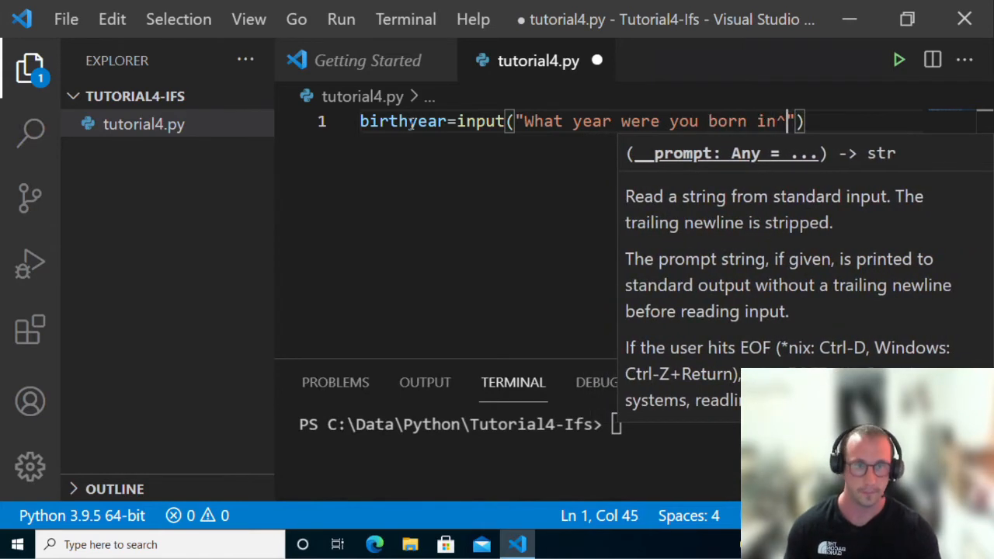
type("?")
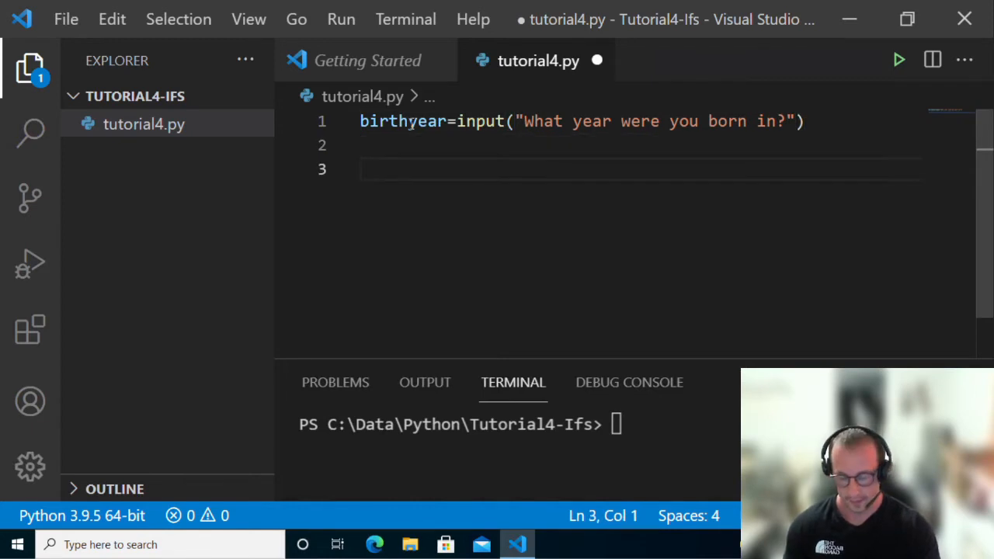
Write the condition if(birthyear<2000): on line 3
type("if(birthyear")
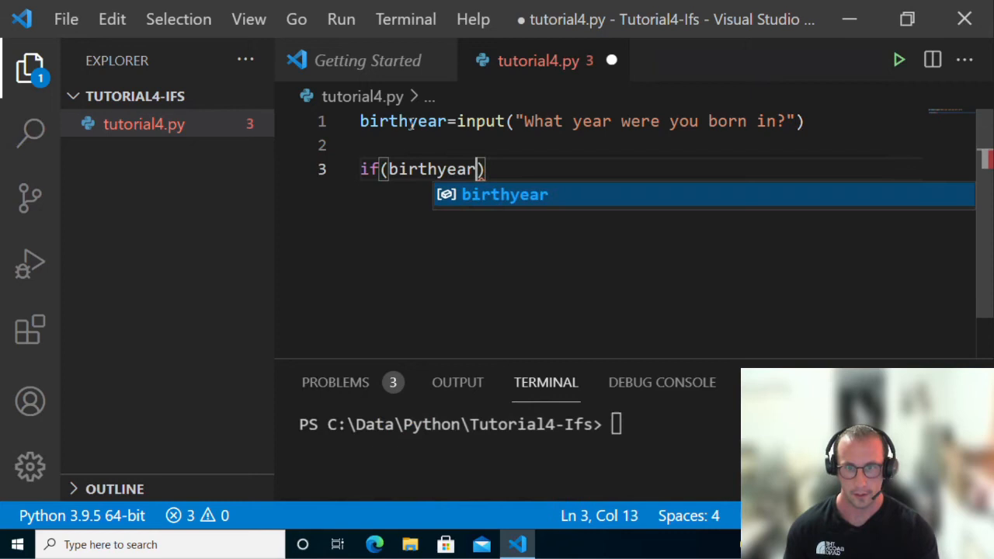
type("==")
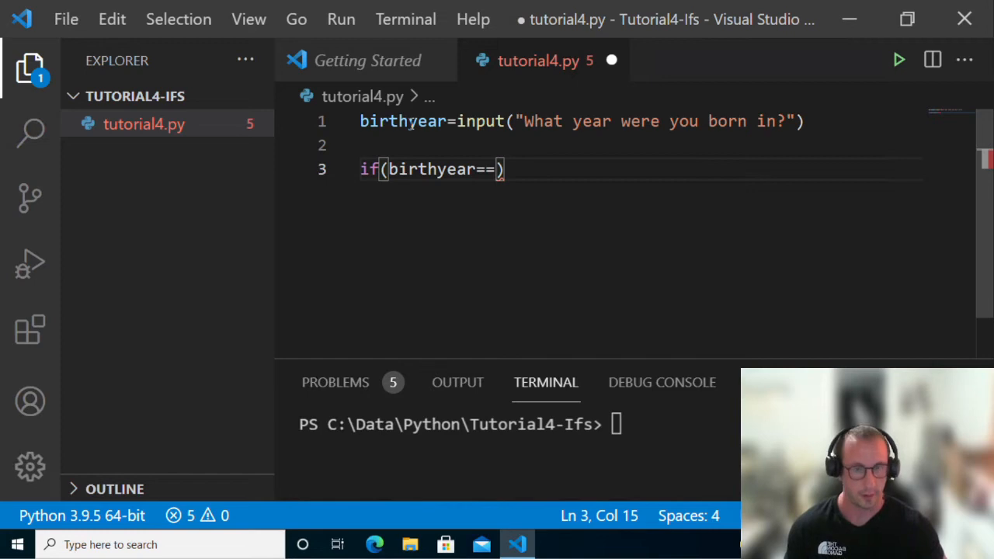
key("Backspace")
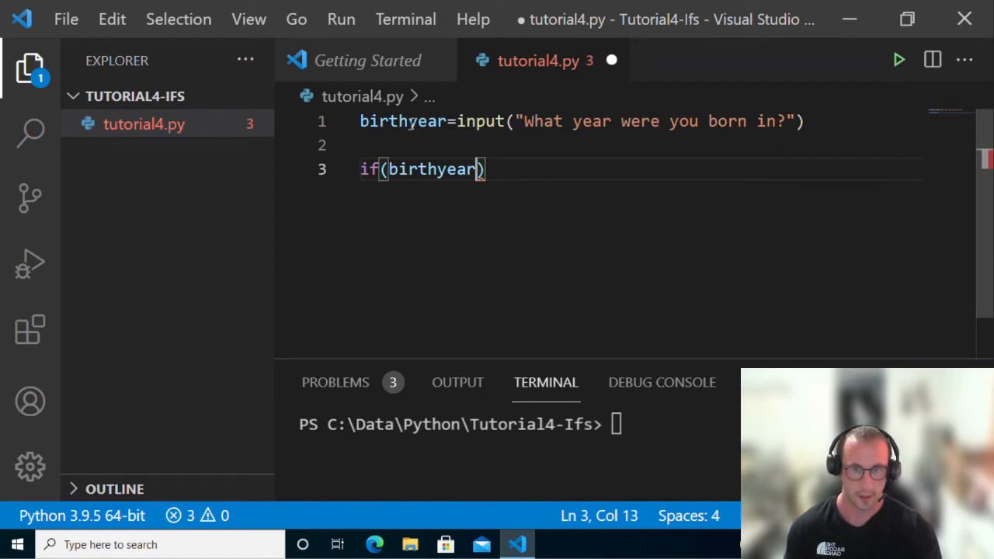
type("<")
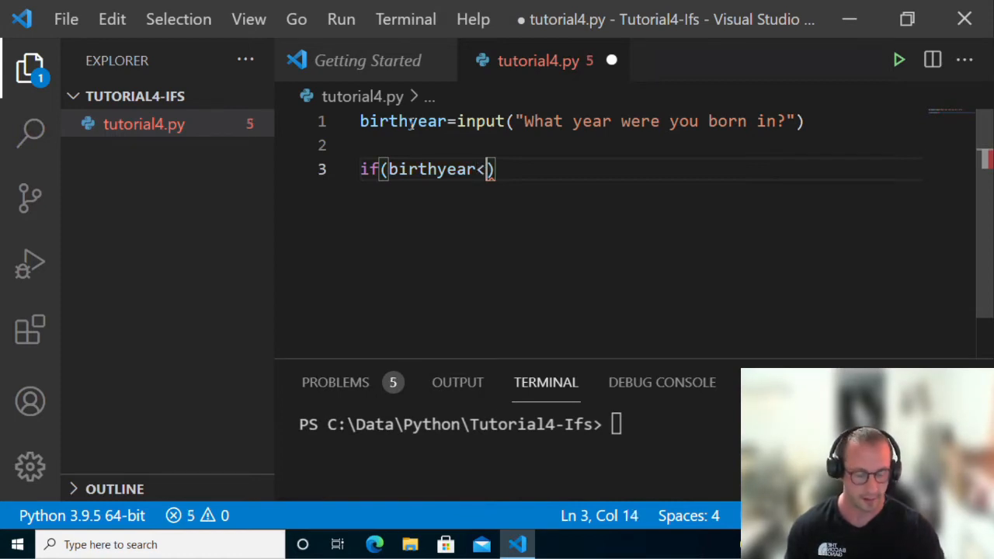
type("1990")
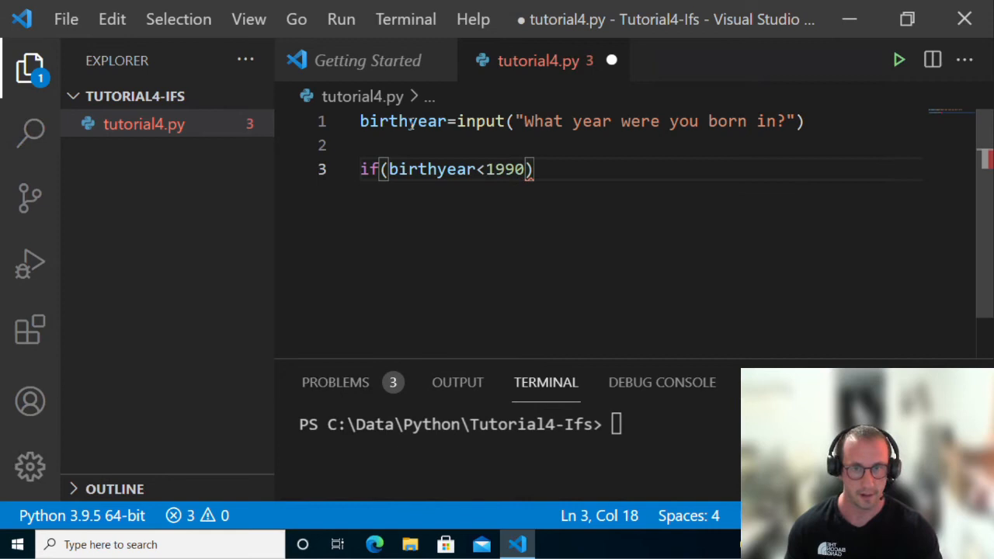
key("Backspace")
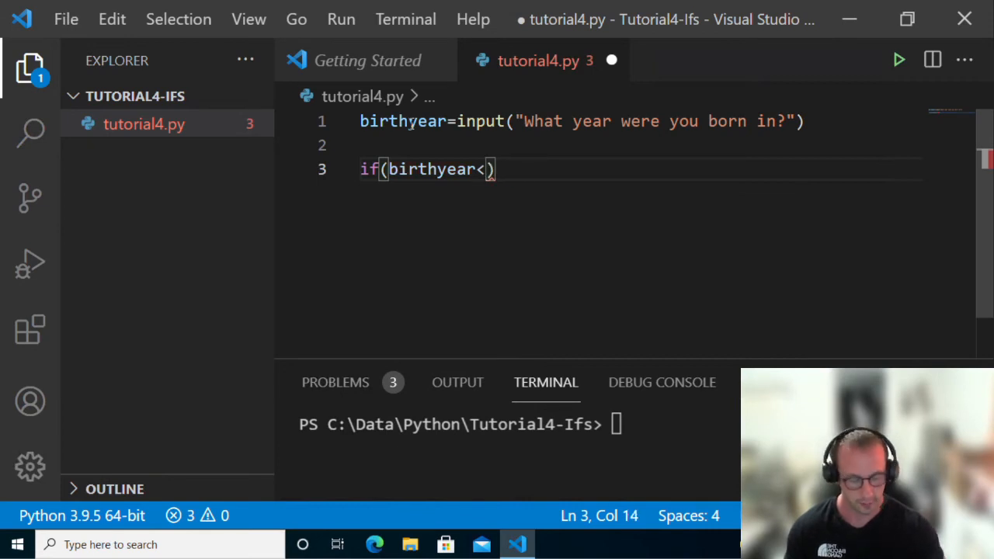
type("2000")
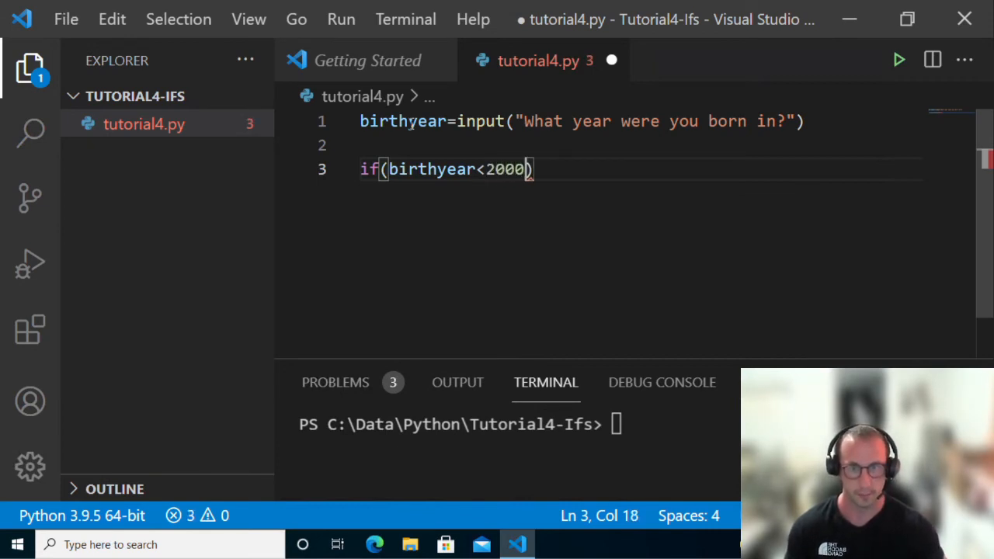
type(":")
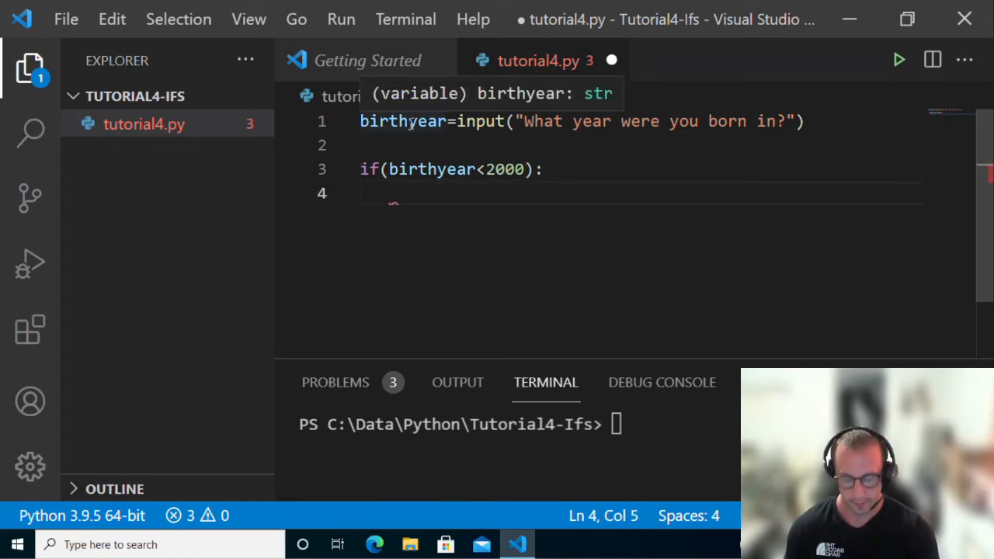
Add an indented print("You lived through Y2K!") under the if
type("p")
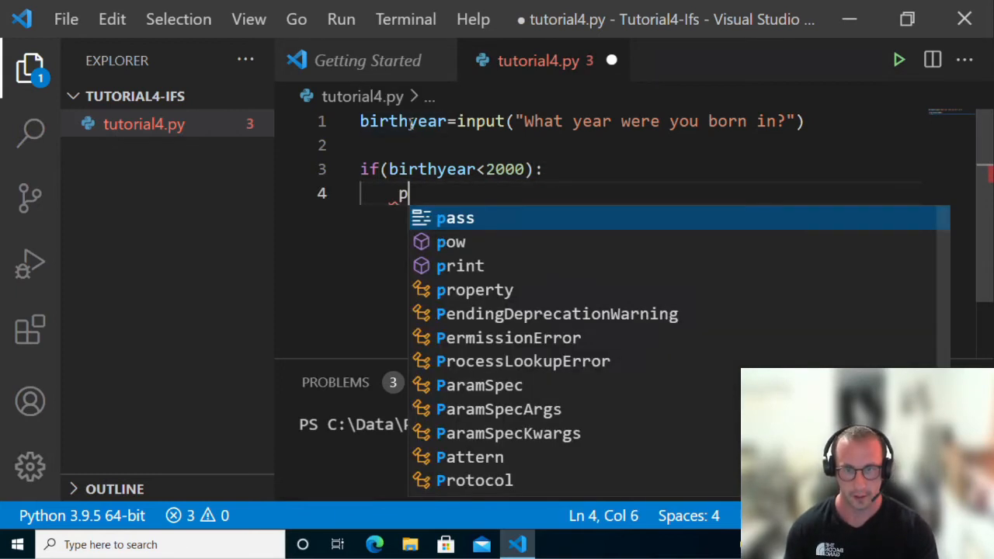
type("rint(\"You li")
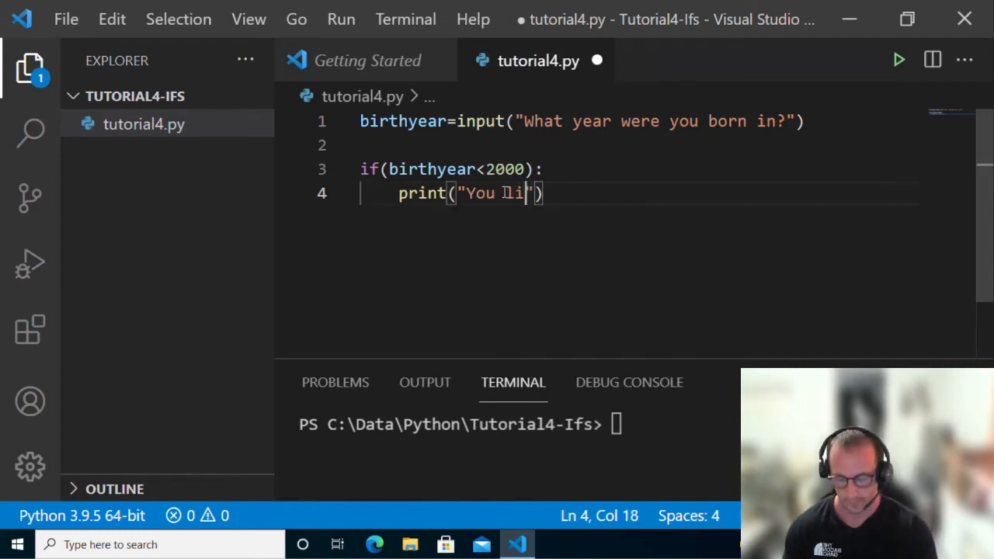
type("ved through")
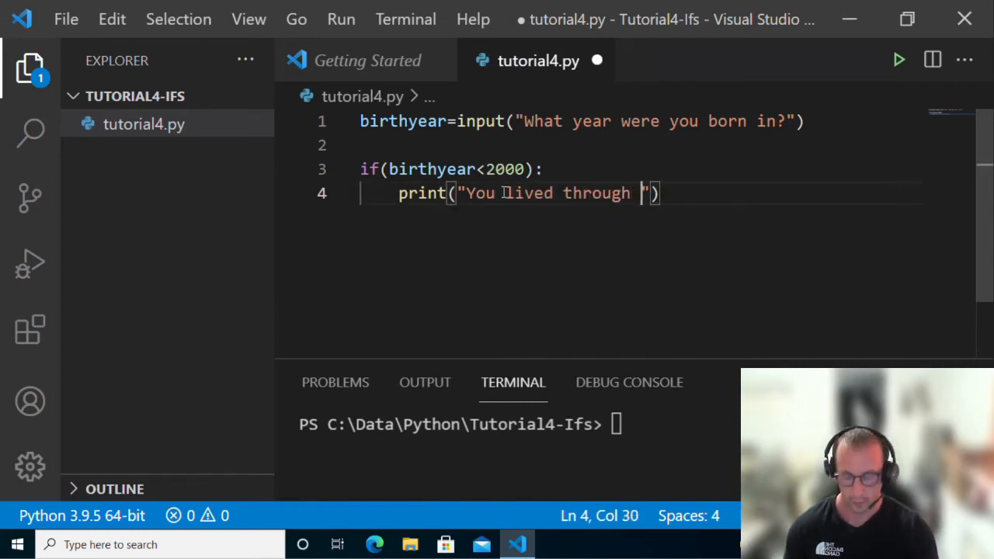
type("Y2K")
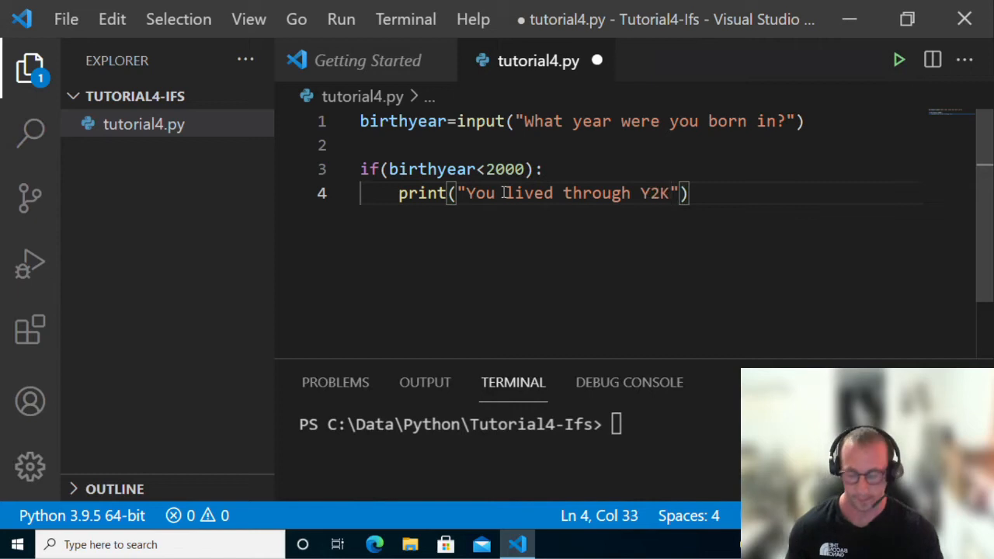
type("!")
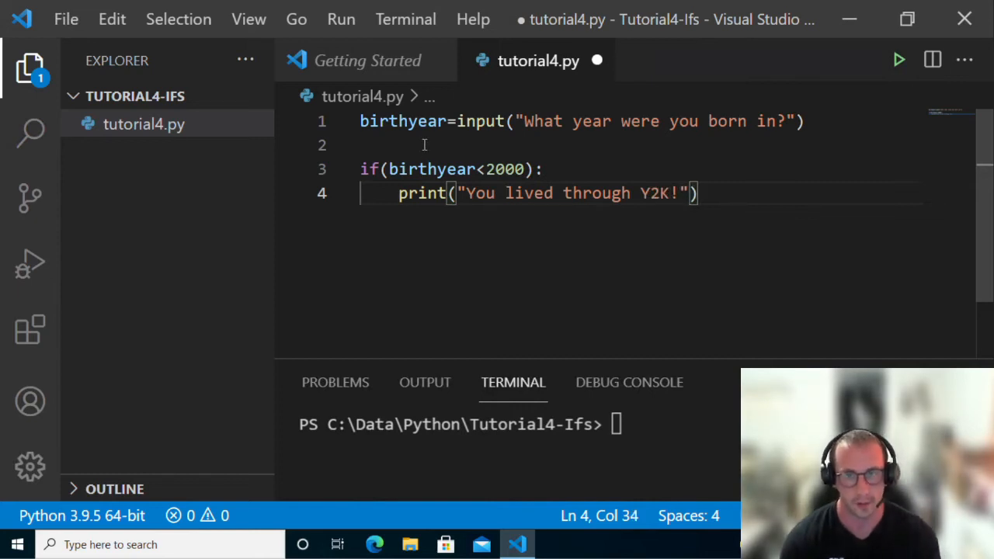
Retype the parentheses around the birthyear<2000 condition on line 3
left_click(373, 145)
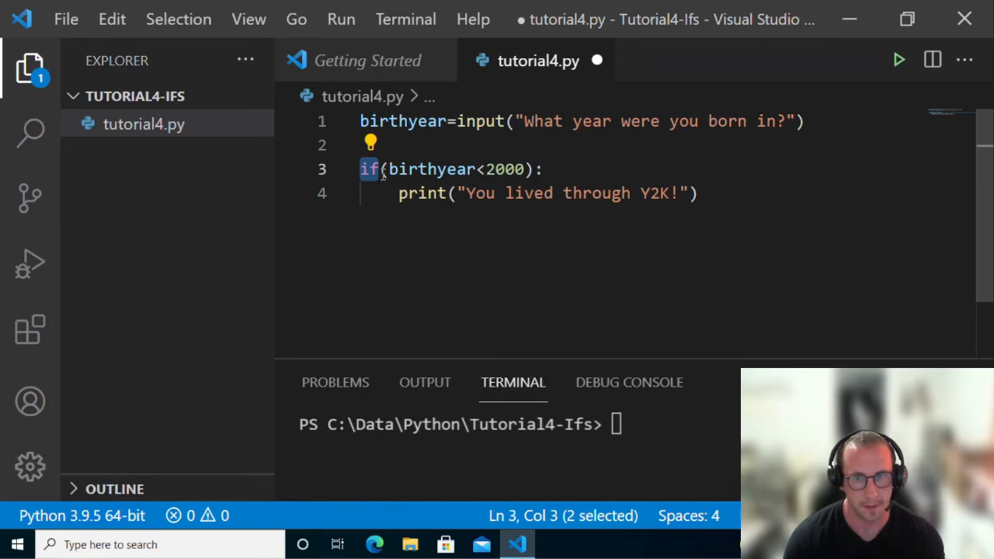
left_click_drag(381, 169, 505, 169)
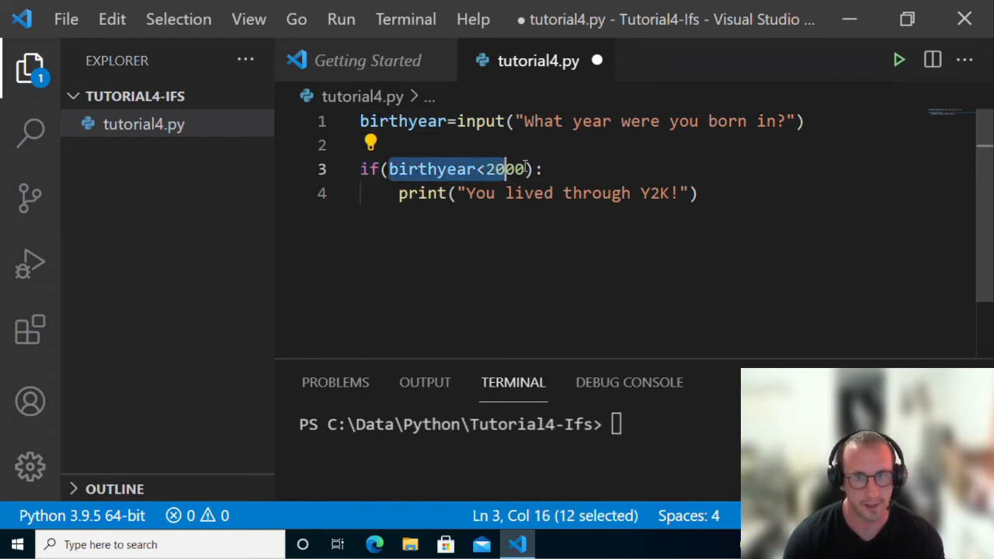
left_click(379, 169)
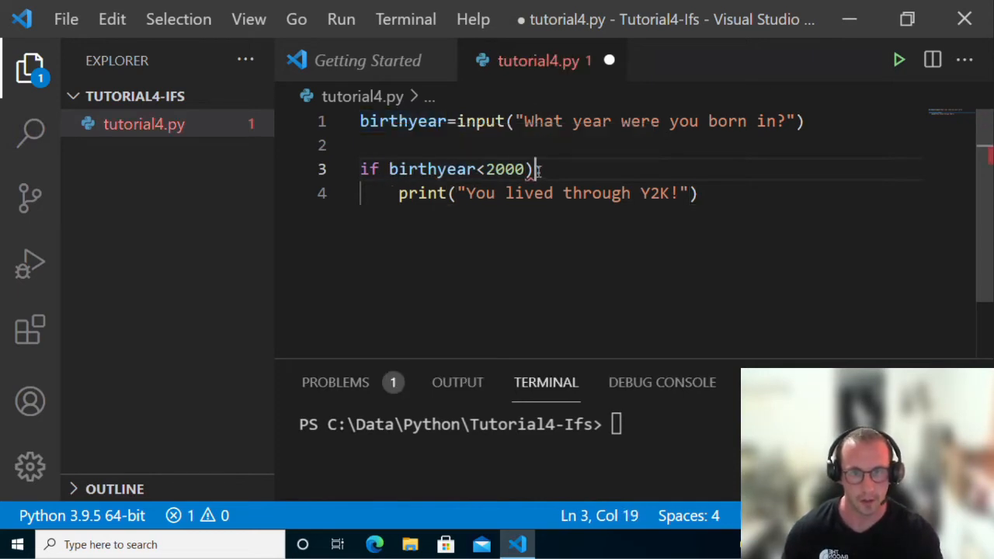
key("Backspace")
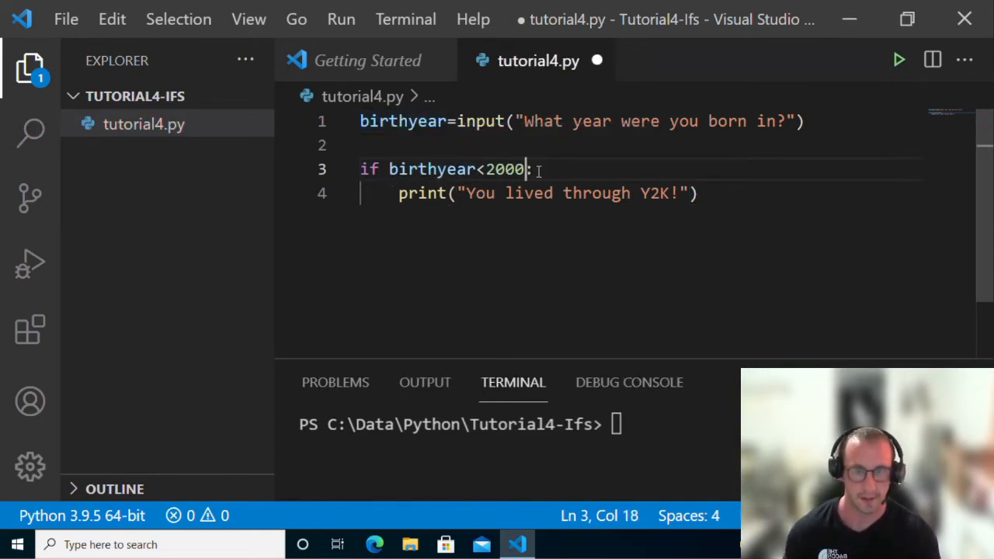
type(")")
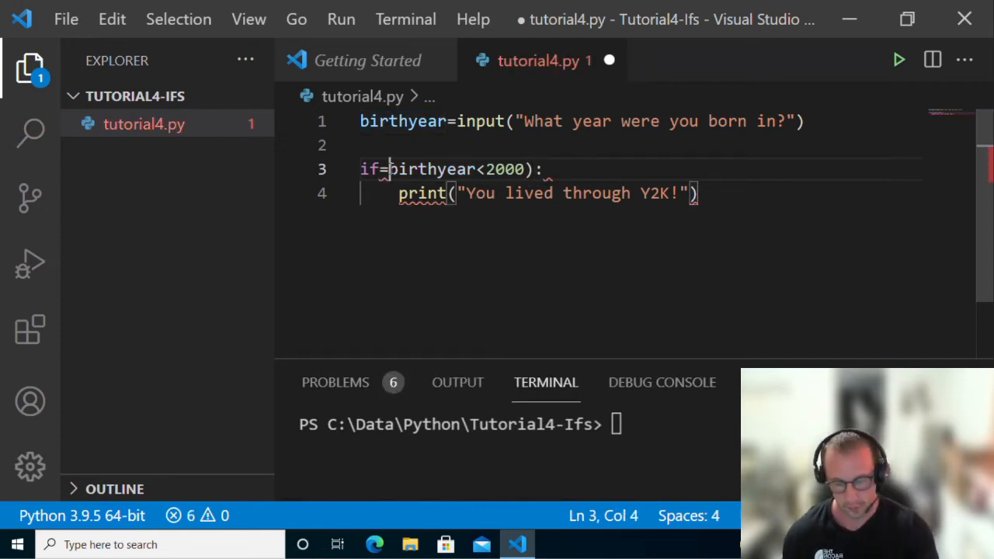
type("(")
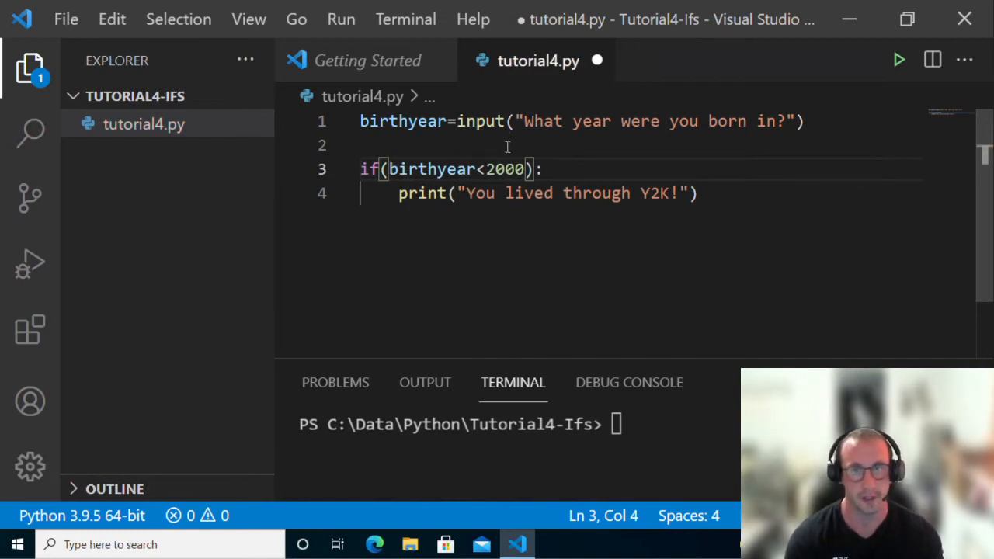
mouse_move(488, 169)
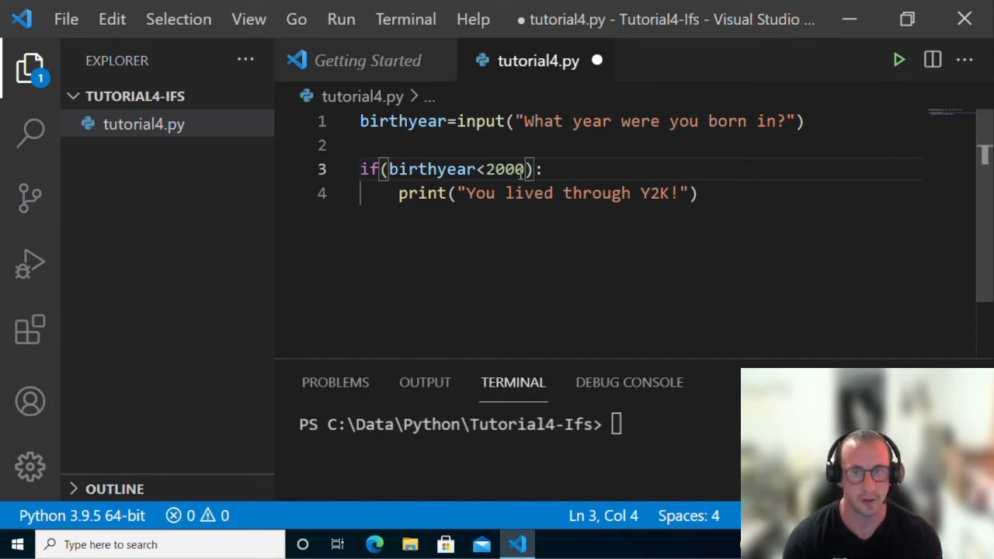
mouse_move(422, 193)
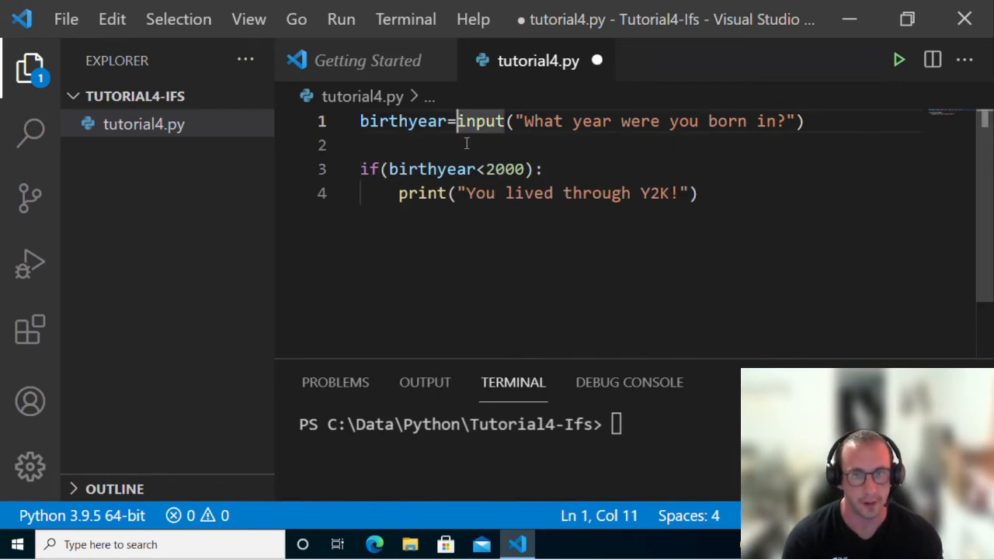
Wrap birthyear in int() so the line reads if(int(birthyear)<2000):
left_click(365, 145)
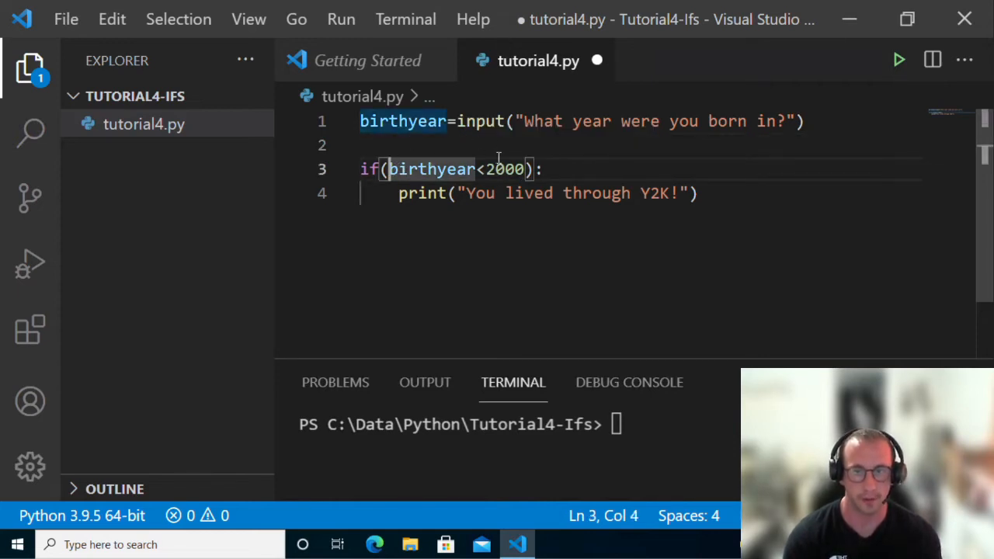
type("int(")
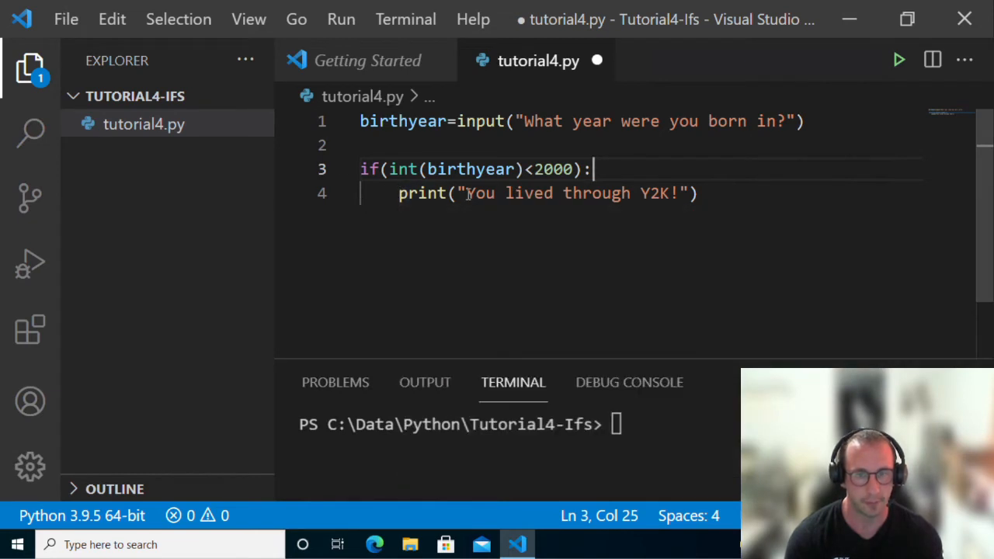
mouse_move(700, 202)
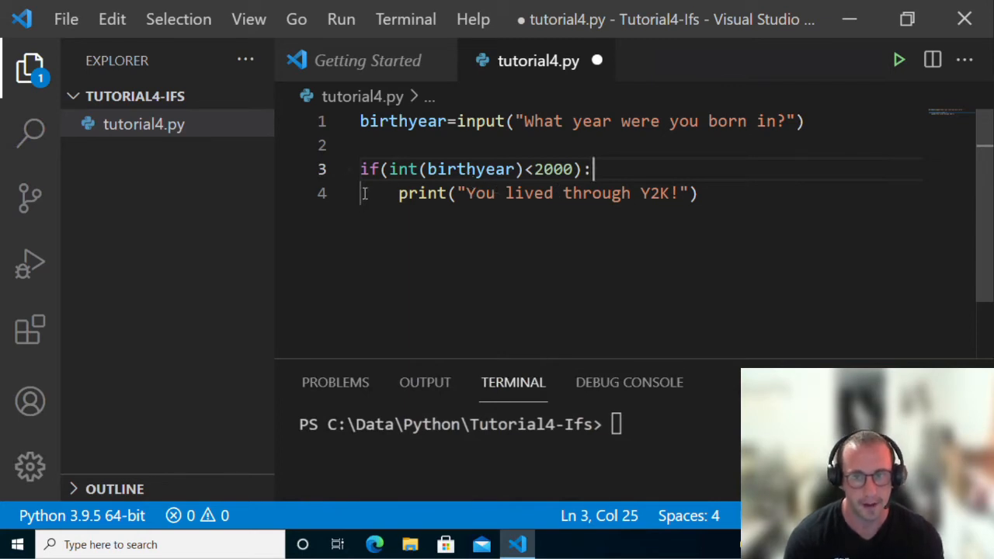
left_click(392, 193)
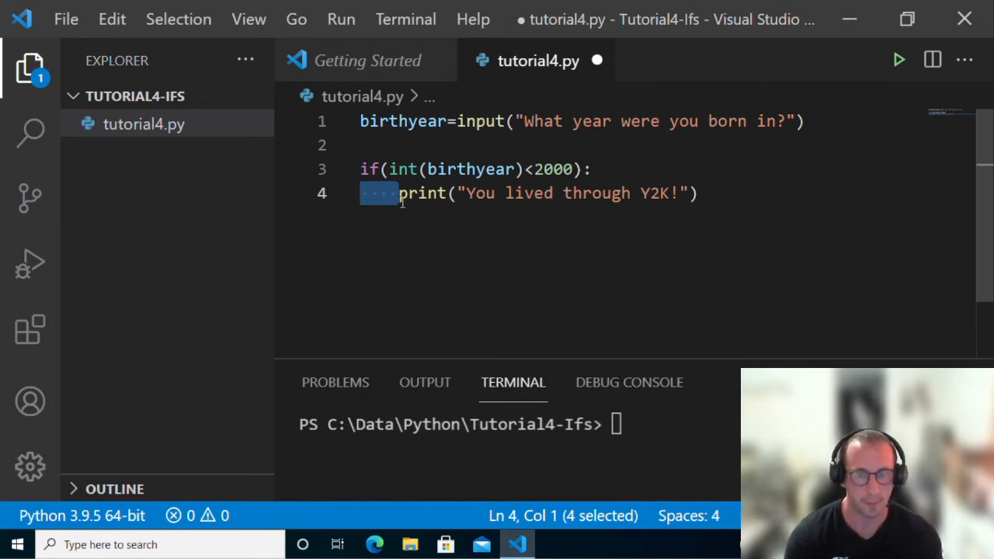
mouse_move(399, 199)
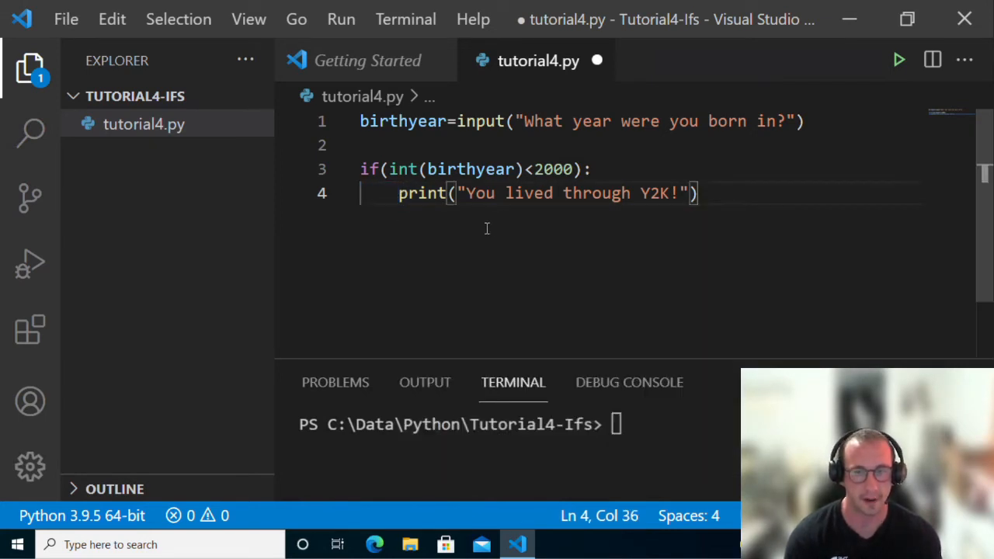
left_click(595, 169)
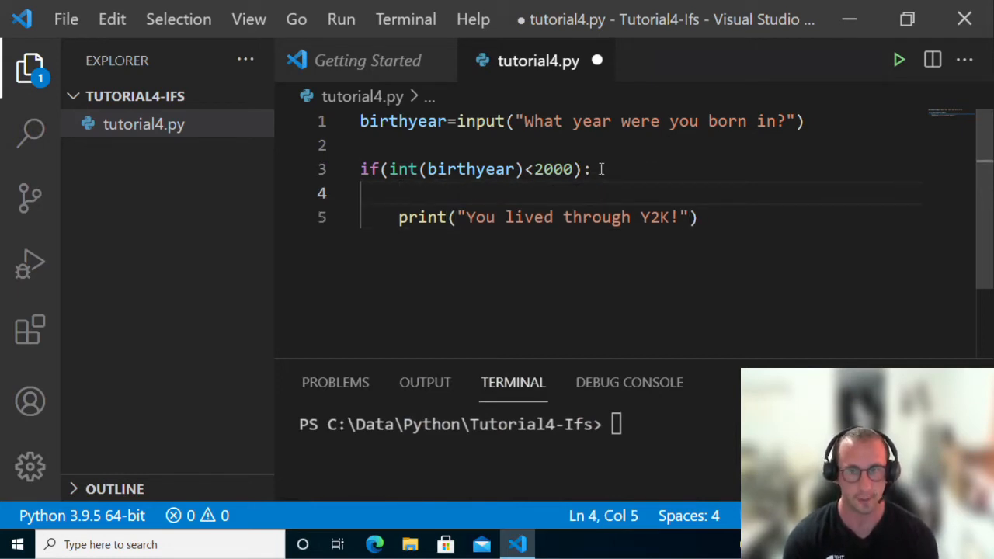
key("Backspace")
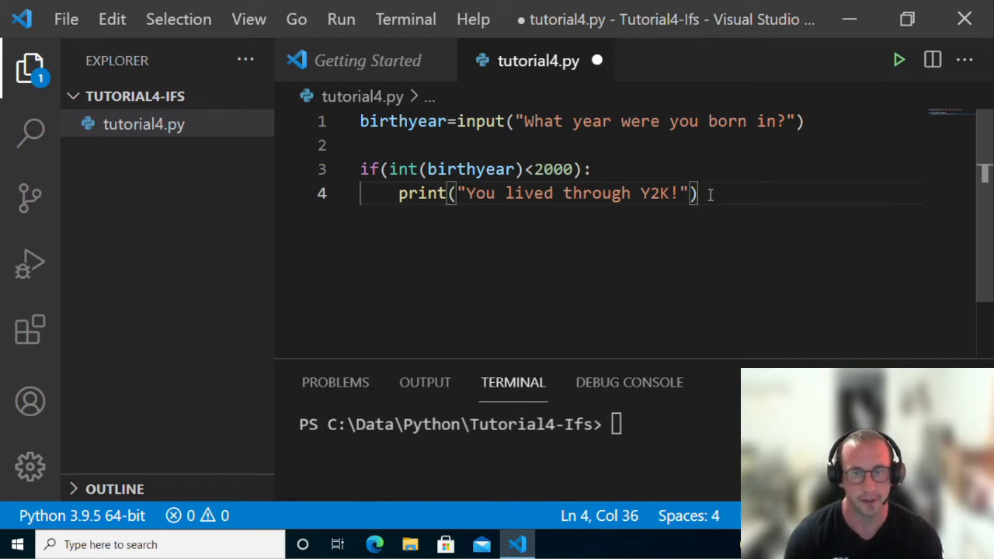
Run tutorial4.py and enter 1990, which prints "You lived through Y2K!"
left_click(287, 193)
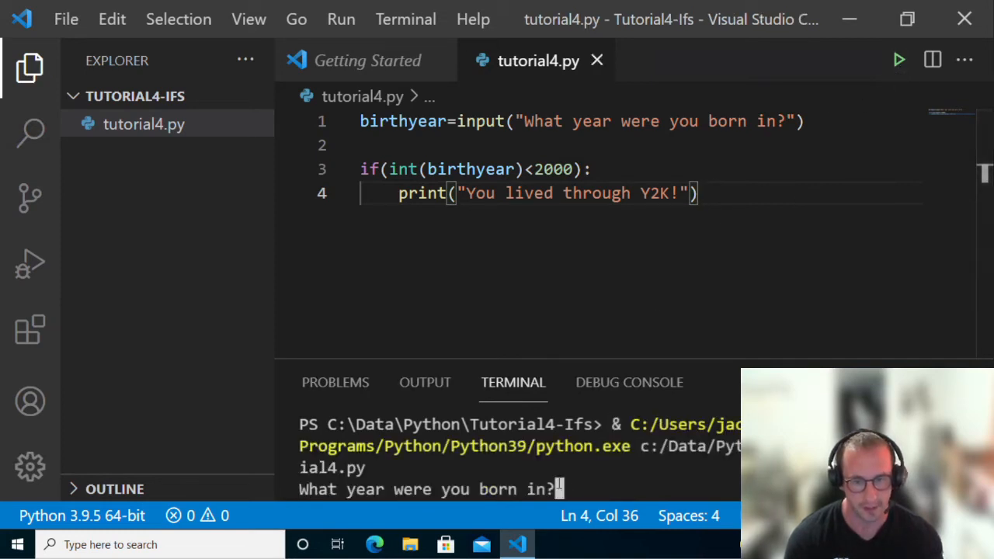
type("1")
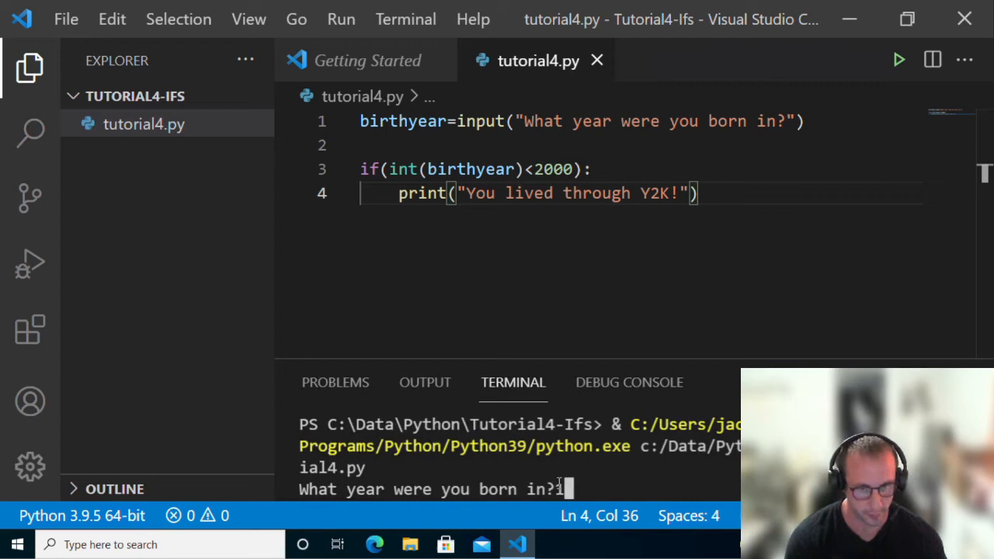
type("1990")
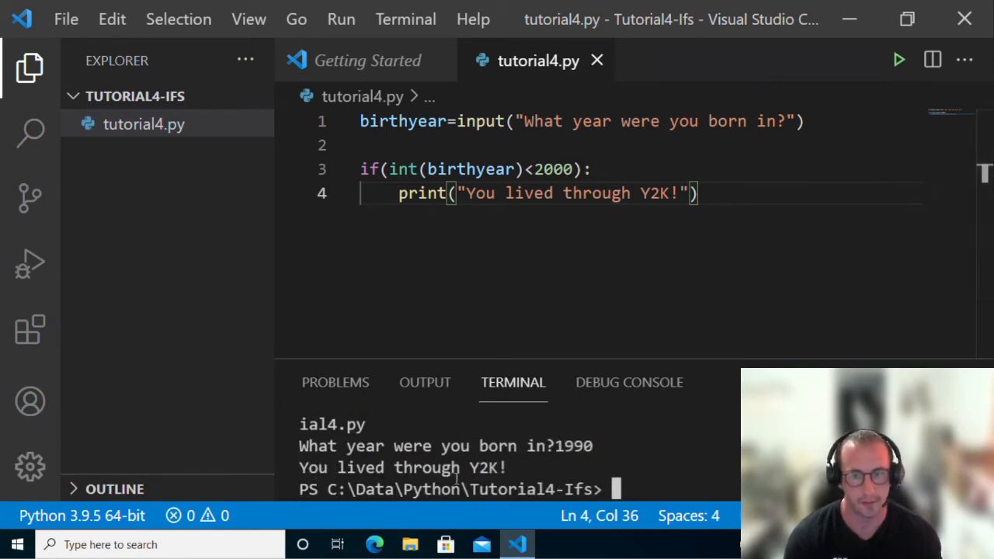
Rerun with 2005, which prints nothing, then start a new line after the print
left_click(899, 59)
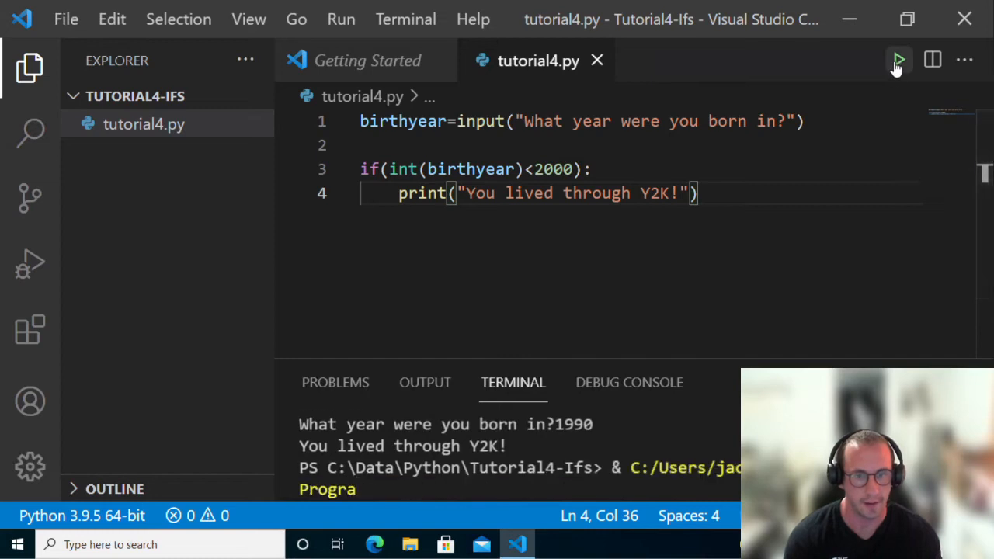
left_click(899, 60)
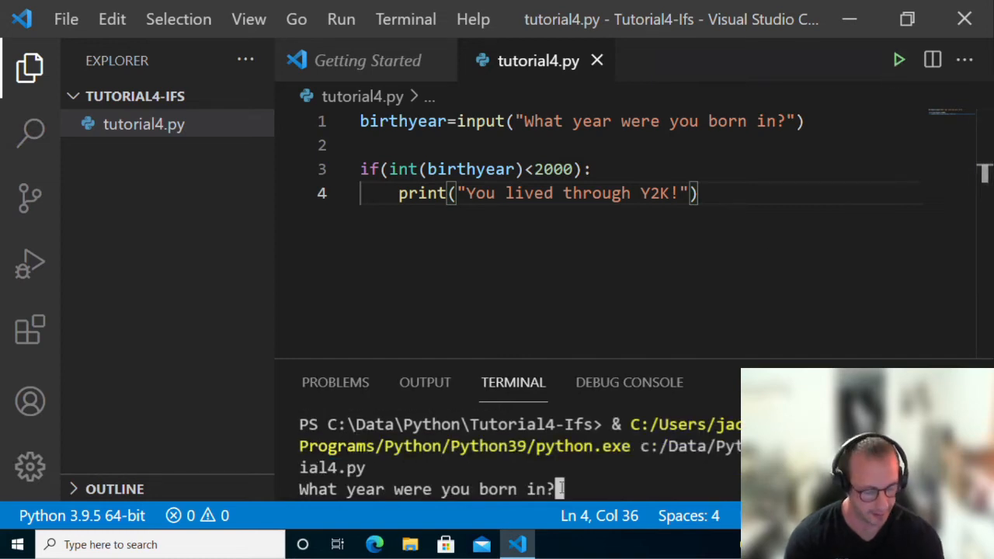
type("2005")
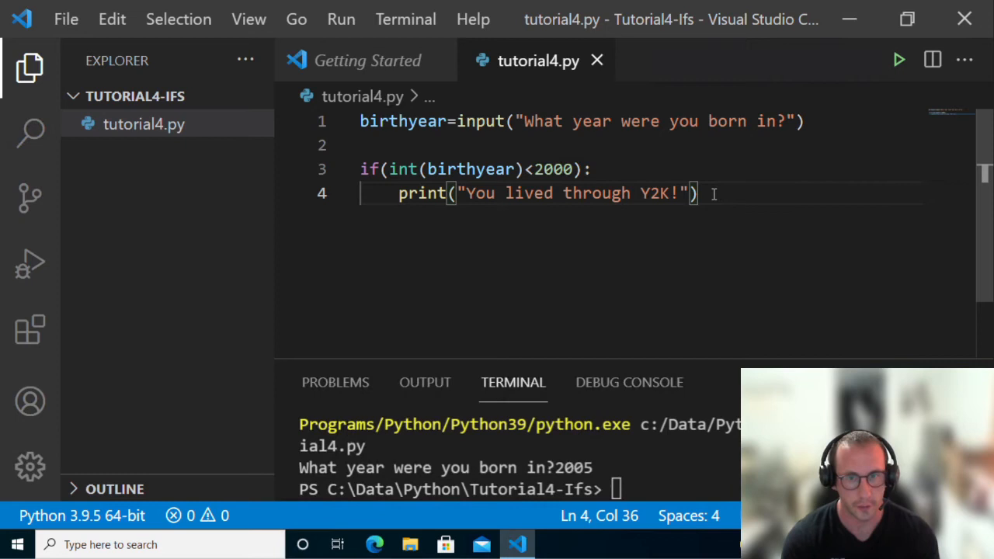
key("Return")
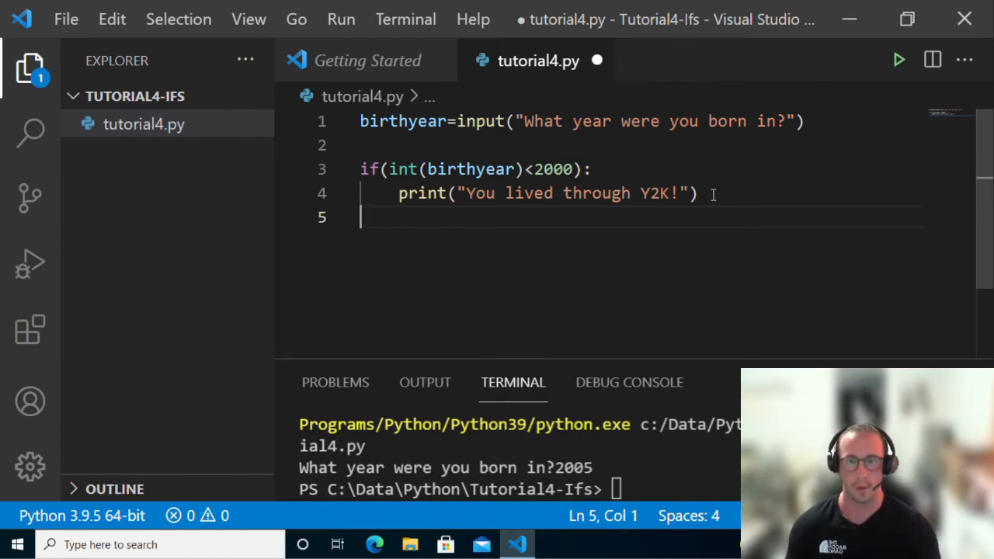
Add else: with an indented print("You were born after Y2K") below it
type("else:")
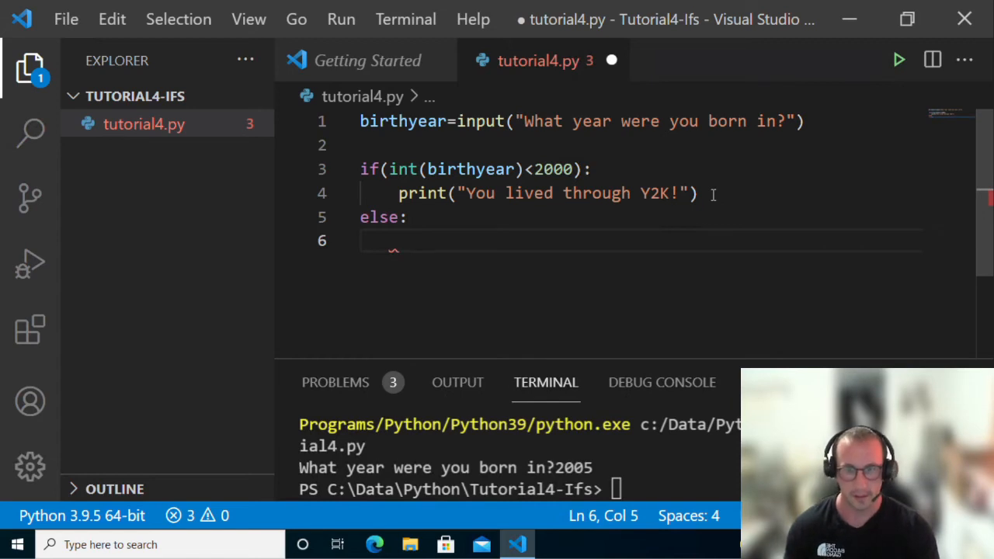
type("print(\"You were born after Y2K")
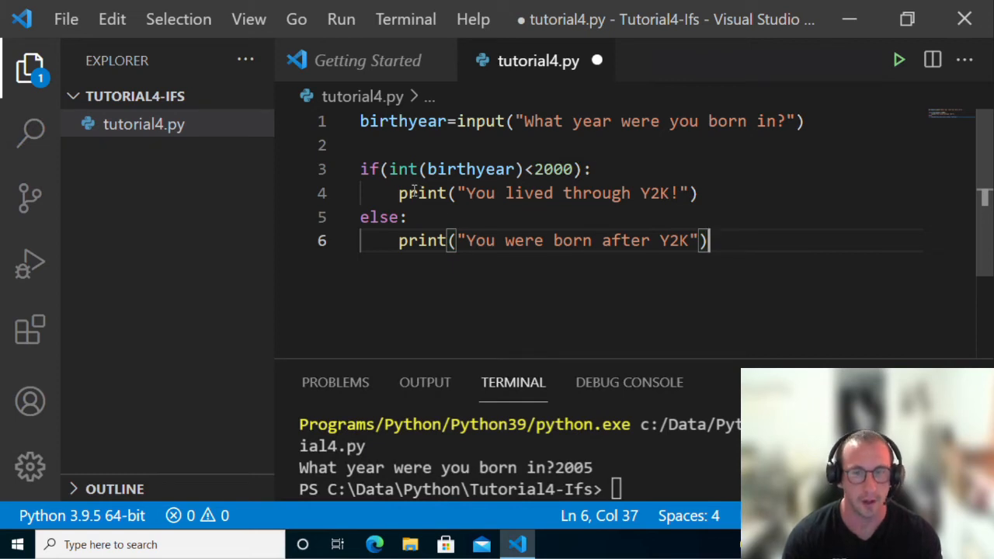
mouse_move(674, 200)
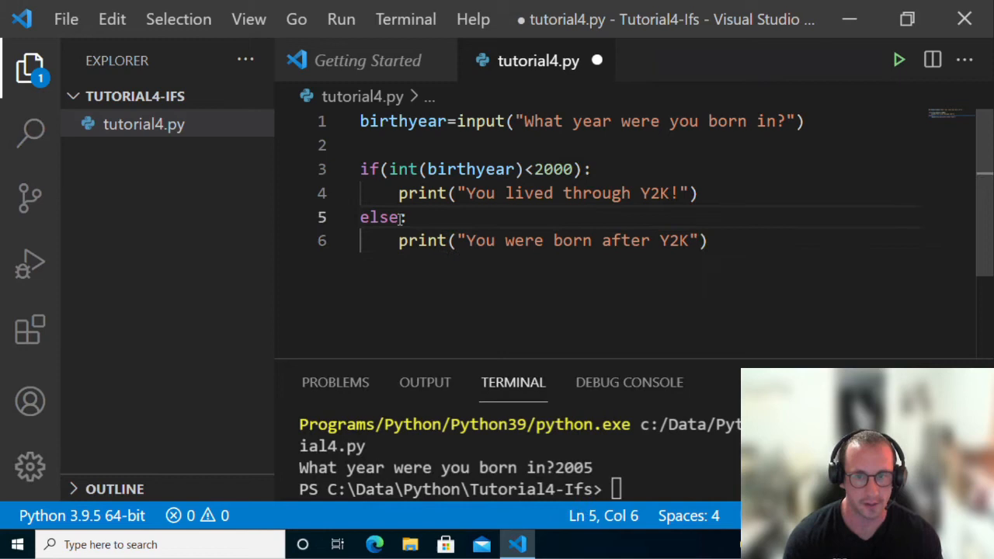
left_click(361, 217)
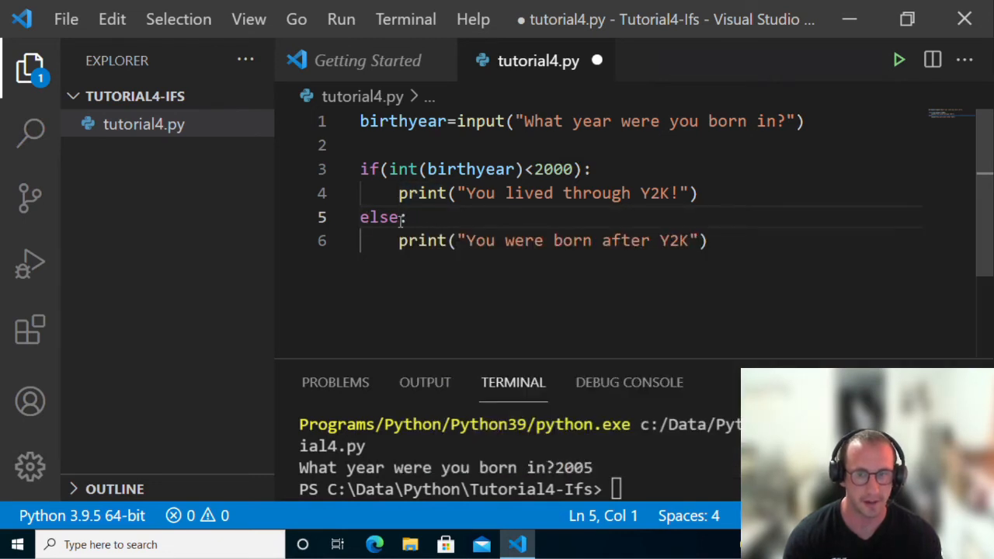
left_click(399, 240)
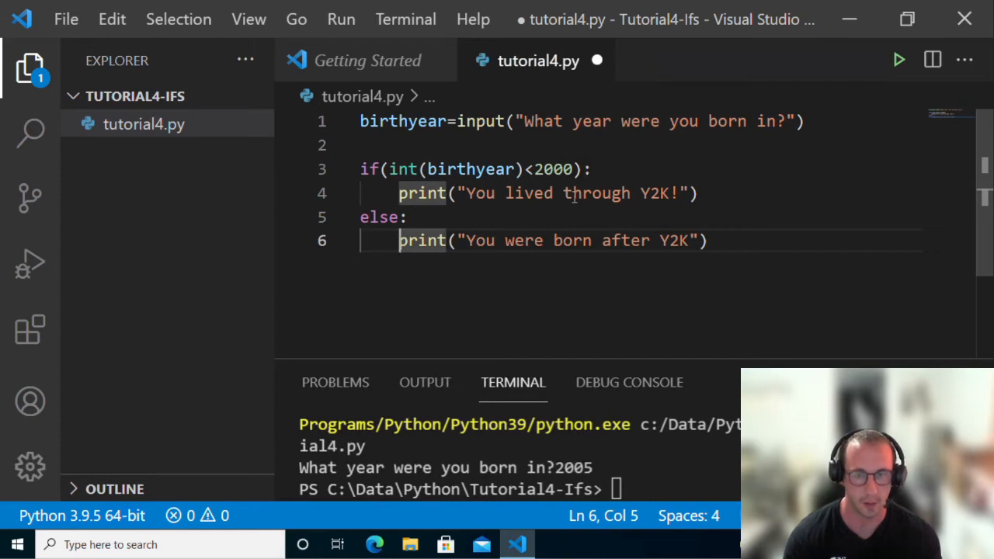
Run the script with 2055, which prints "You were born after Y2K"
left_click(899, 59)
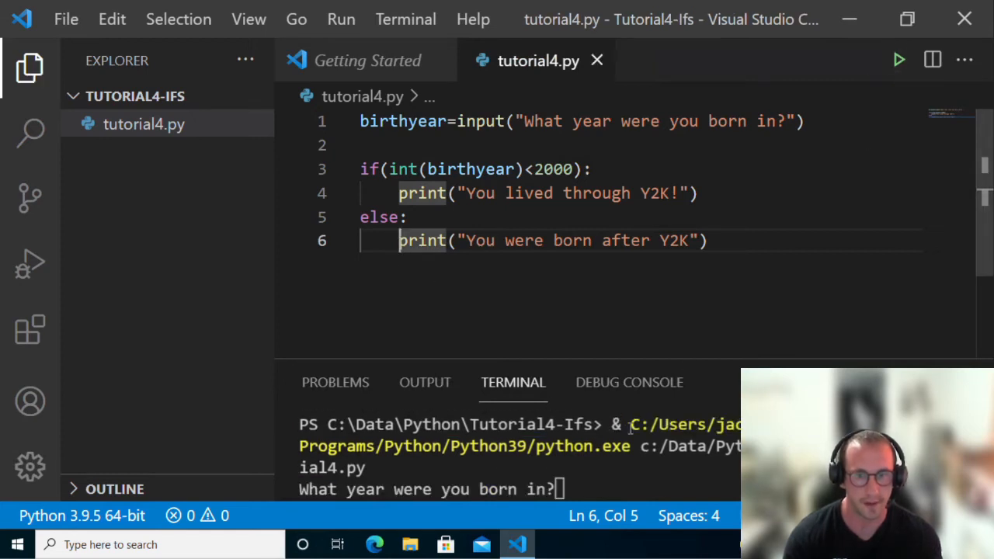
type("2")
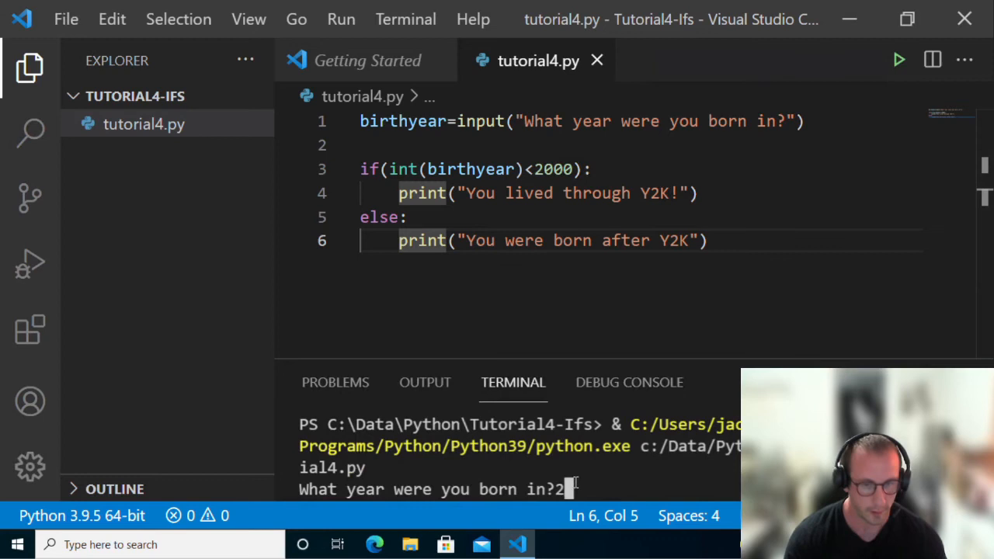
type("055")
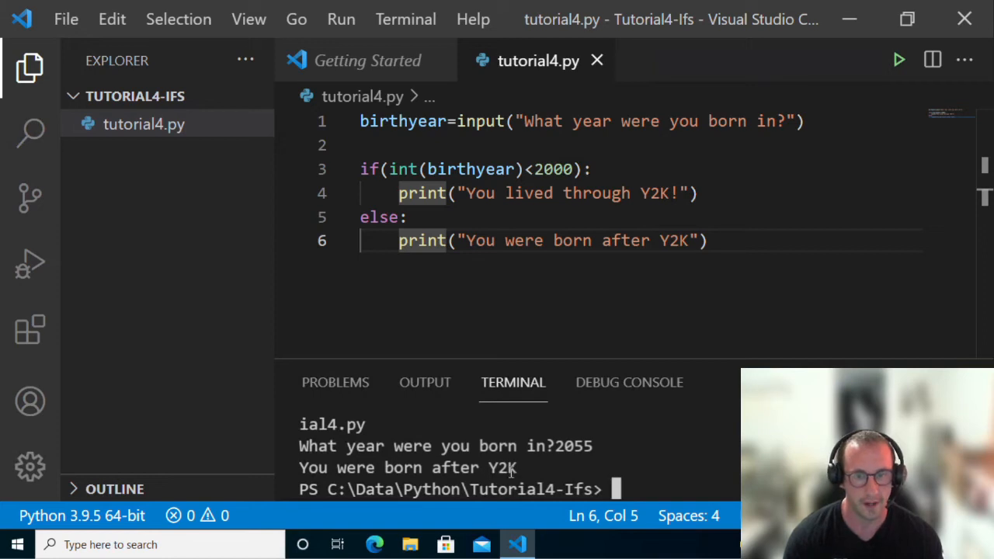
Rerun with 1990 for the Y2K message, then place the cursor after the Y2K print
left_click(899, 60)
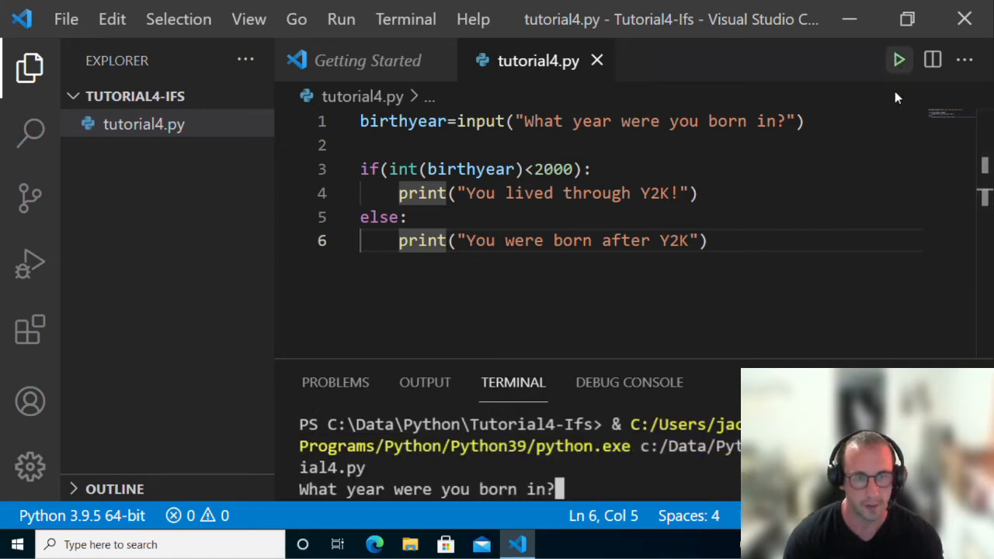
type("1990")
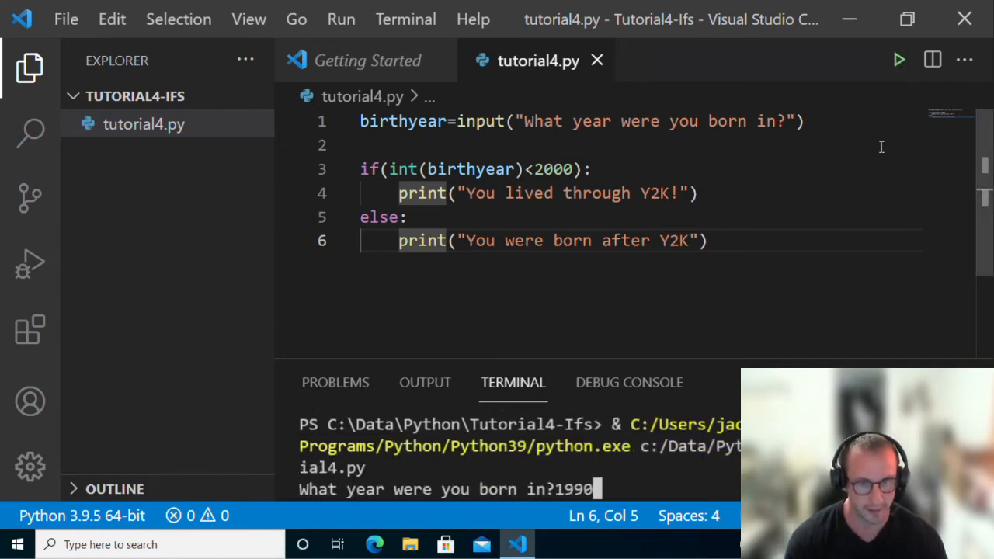
key("Return")
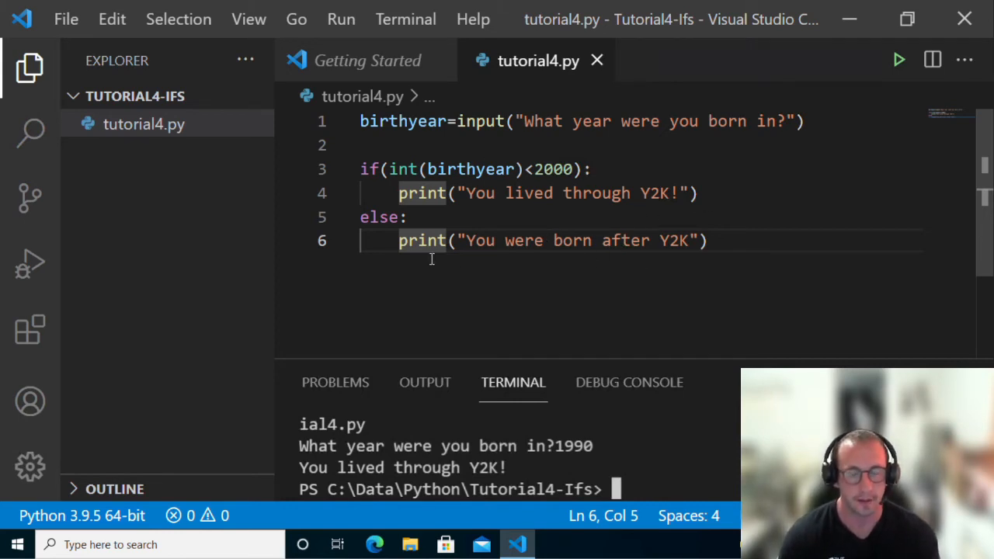
left_click(697, 192)
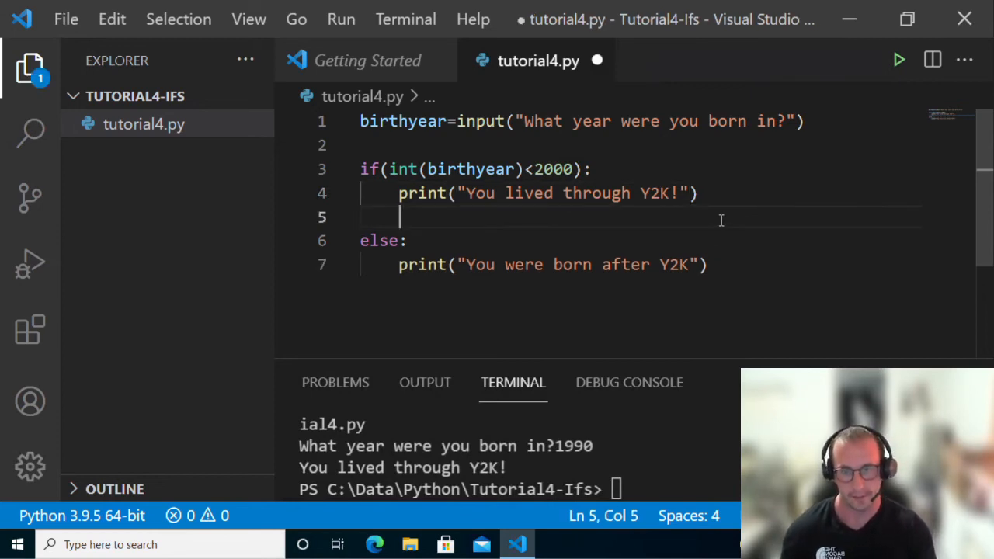
Add elif(int(birthyear)==2021): printing "WOW you were born this year", then run the script
type("elif():")
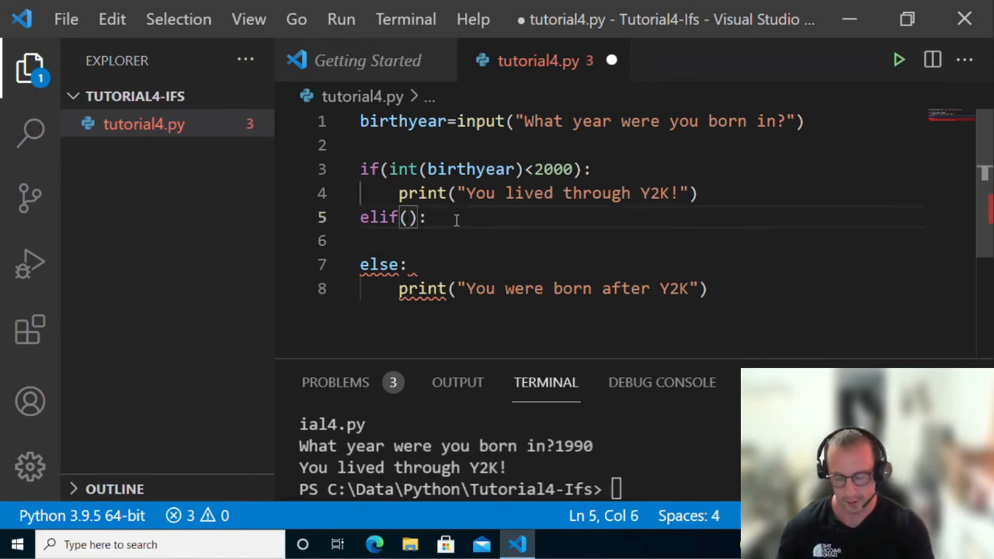
type("int(birthyear")
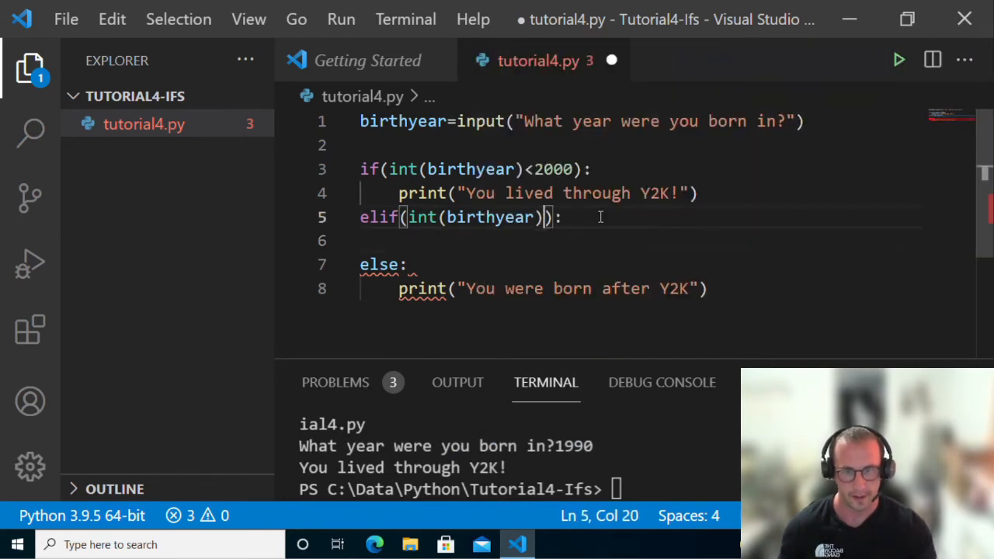
type("==2021")
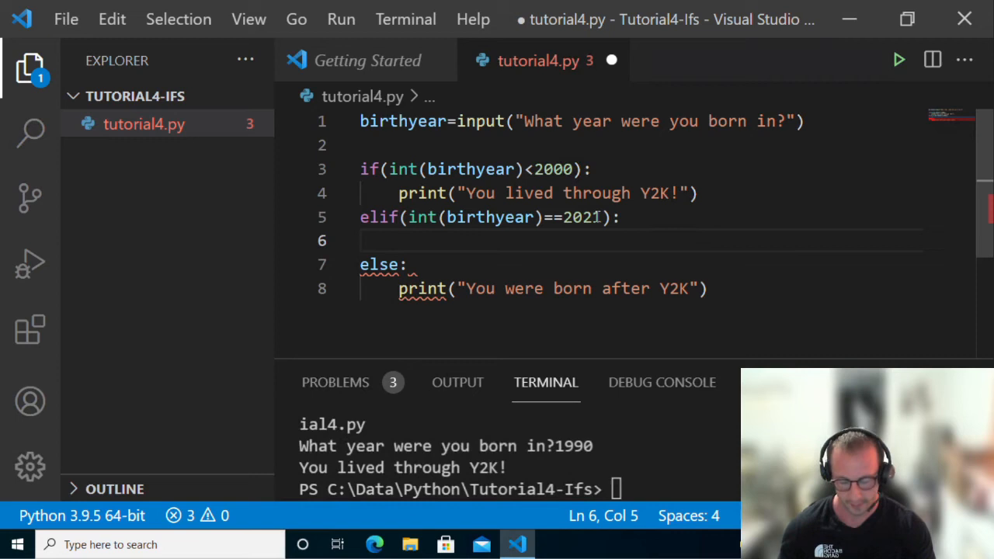
type("print(\"WOW you were born this year")
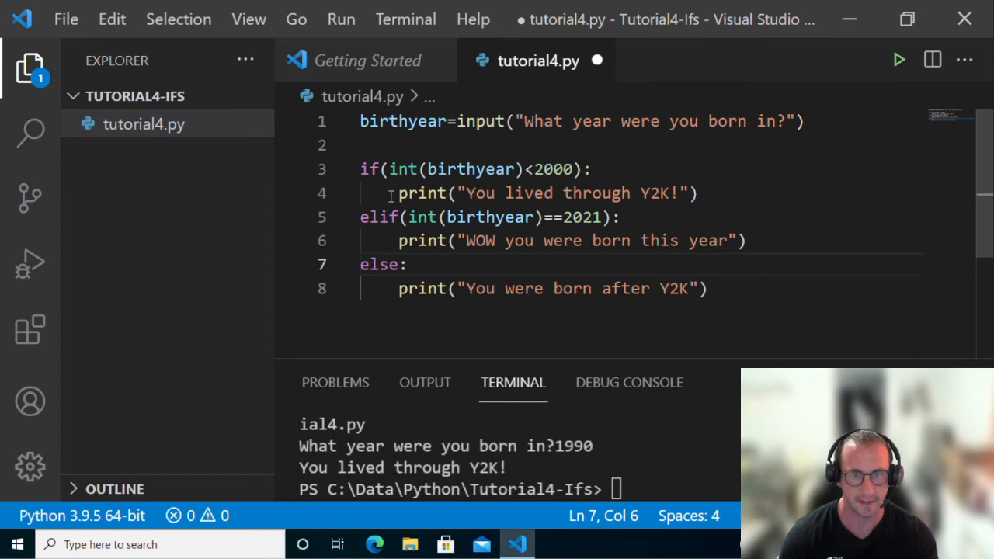
left_click(899, 60)
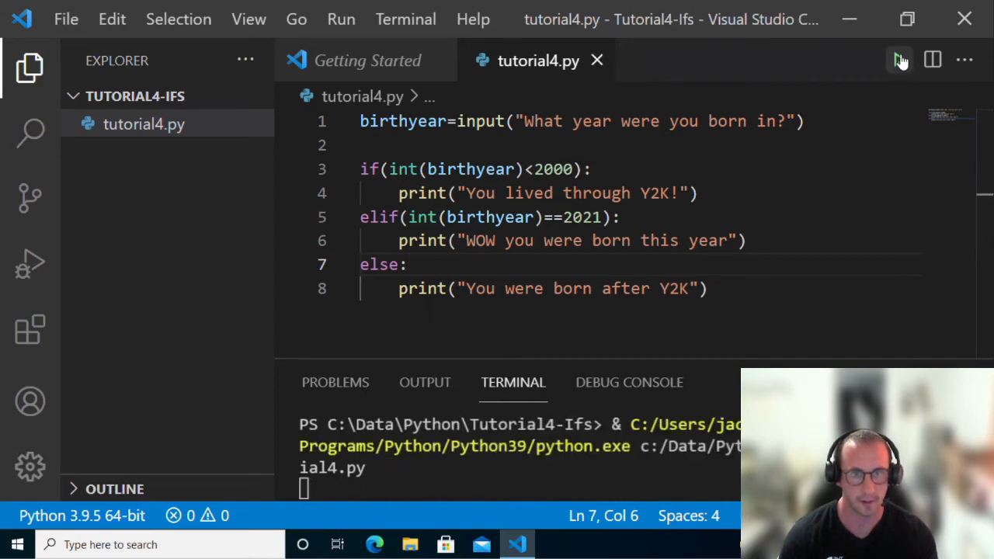
Enter 2002 to get the after-Y2K message, then rerun the script for the 2021 test
left_click(900, 60)
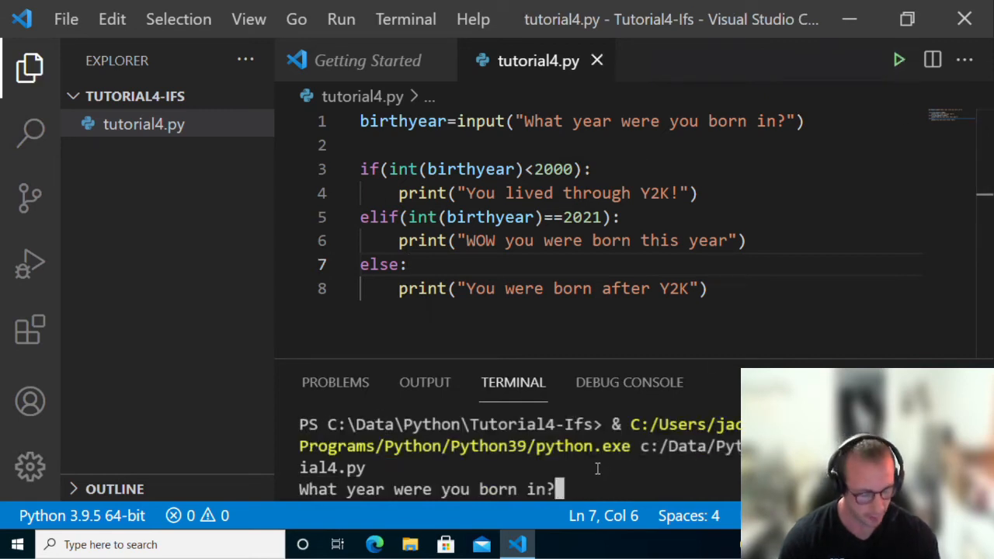
type("2")
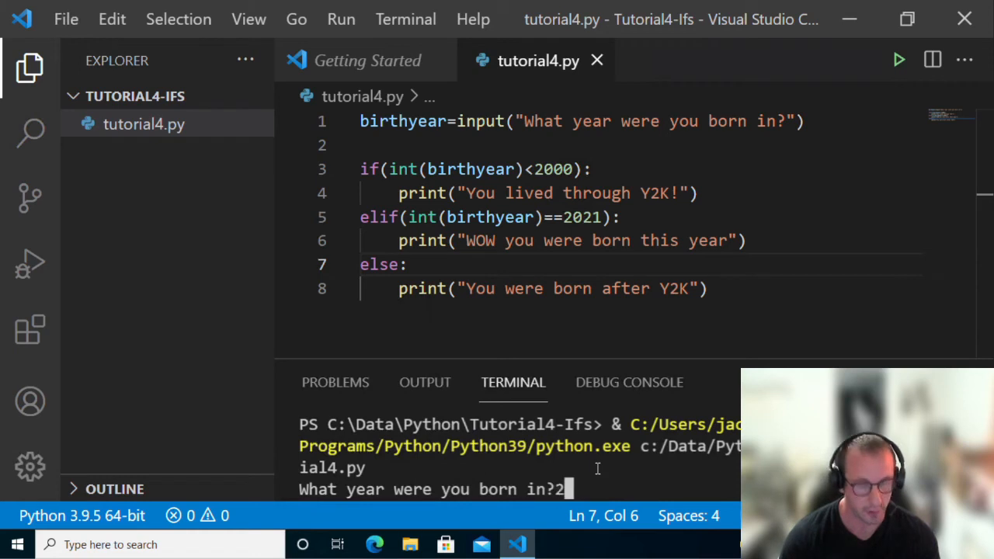
type("002")
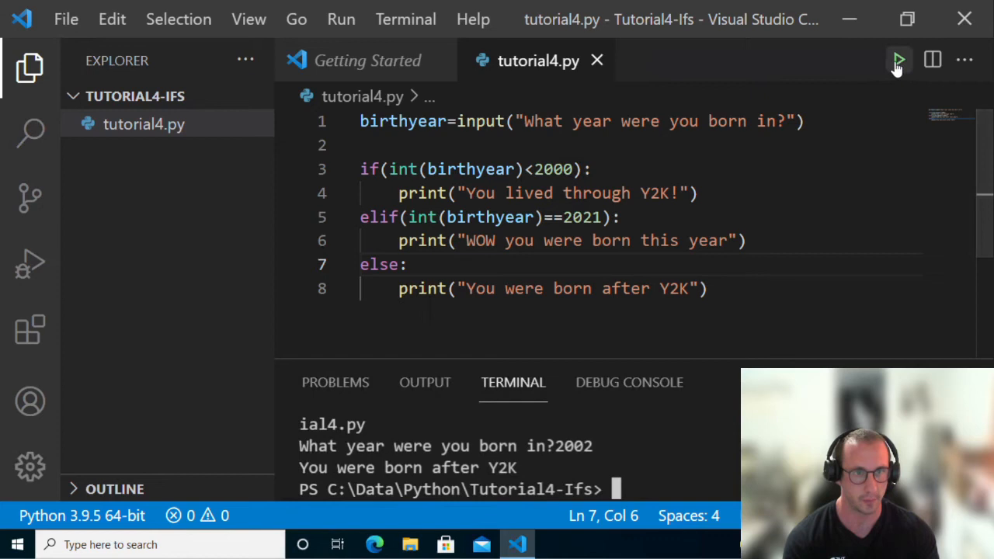
left_click(899, 60)
type("2021")
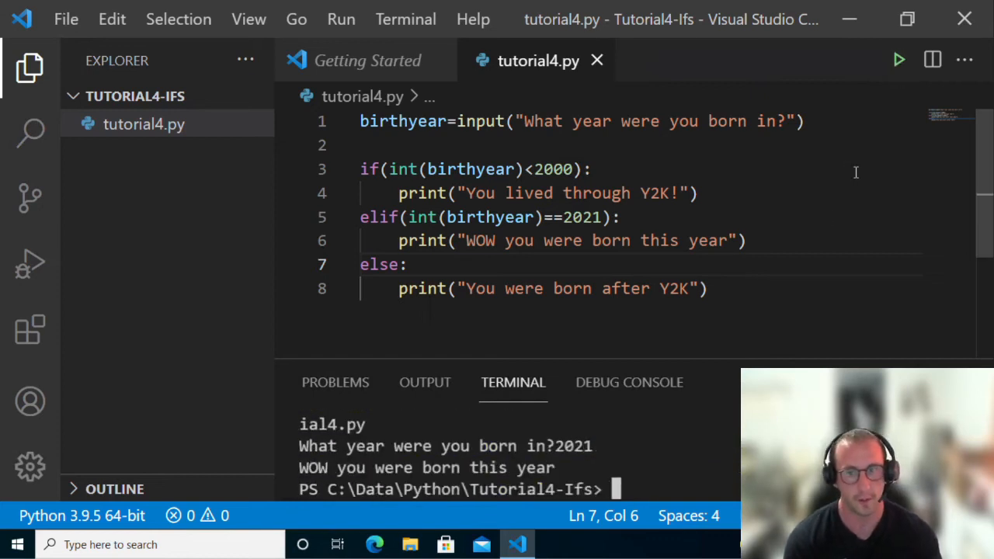
mouse_move(808, 205)
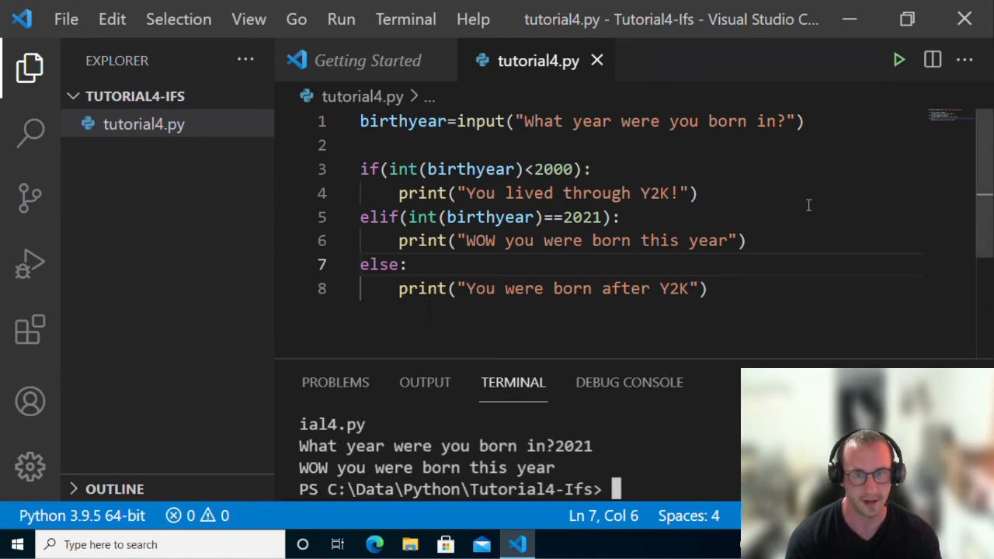
left_click(748, 240)
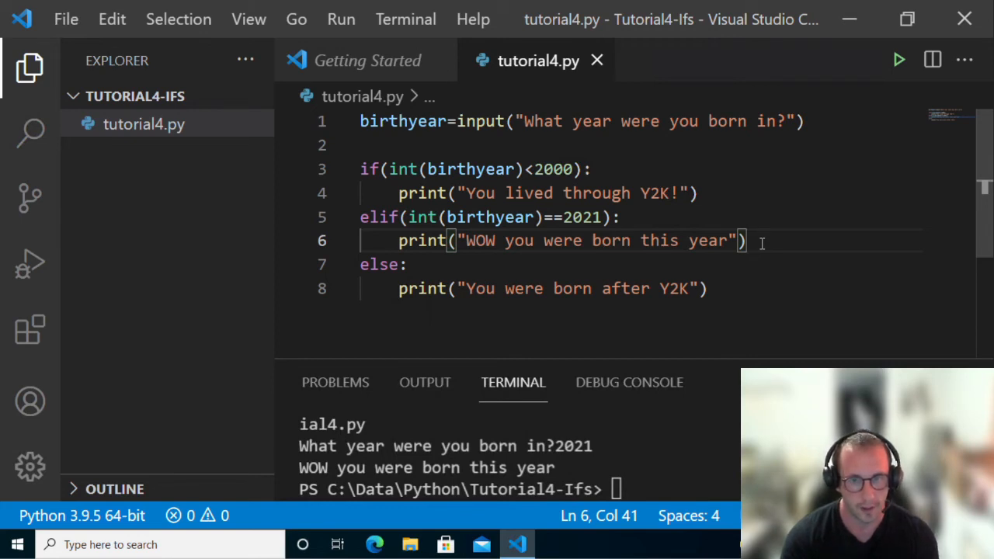
Below the Y2K print, add the condition elif(int(birthyear<=1900)):
key("Enter")
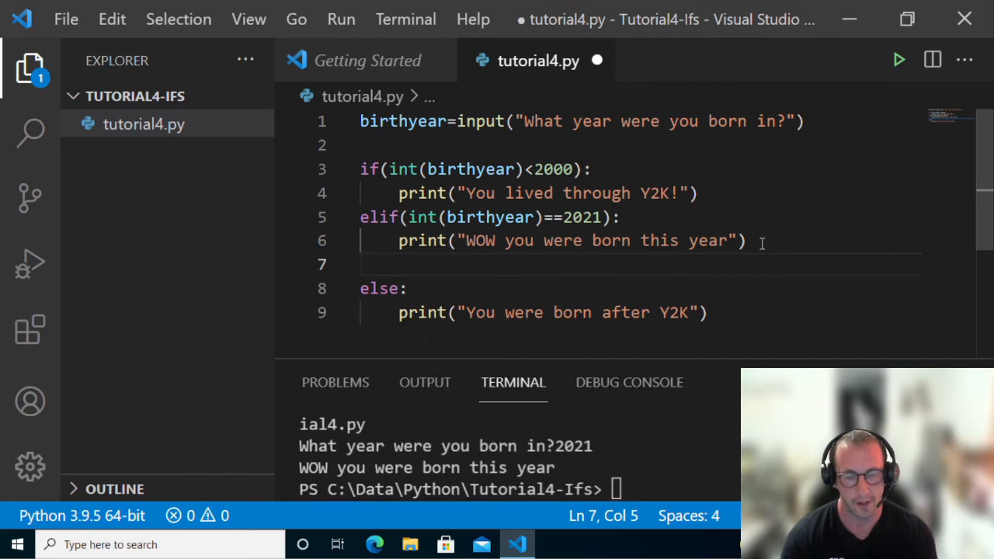
mouse_move(546, 224)
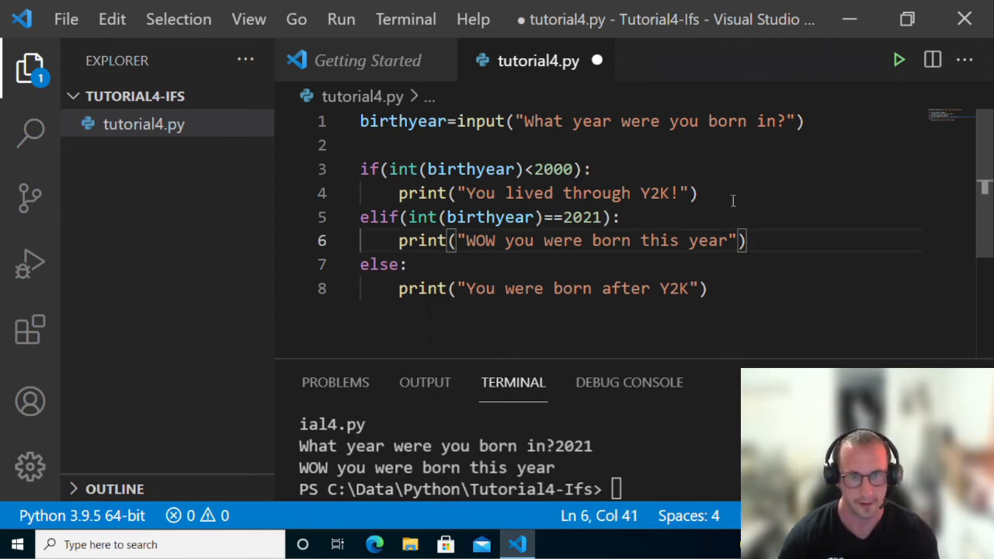
key("Enter")
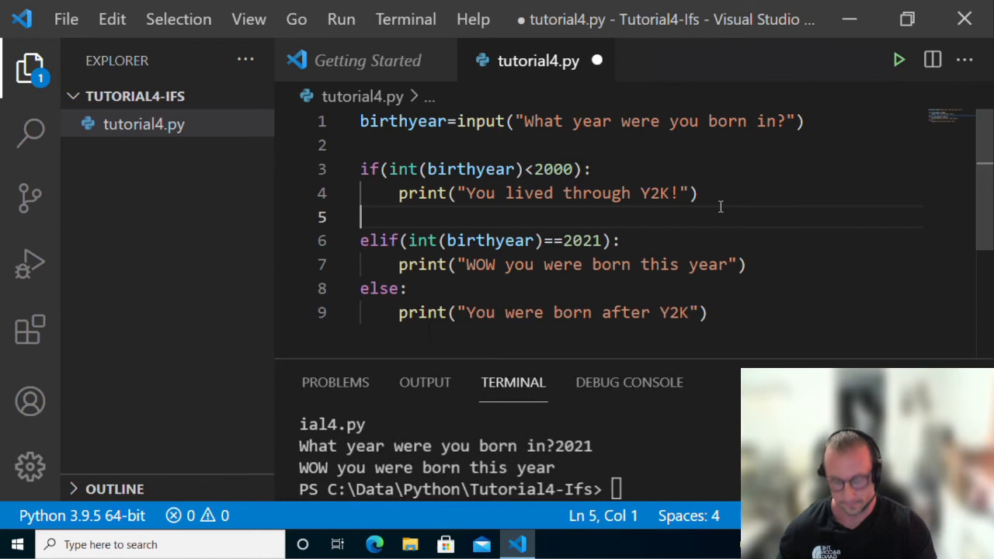
type("elif")
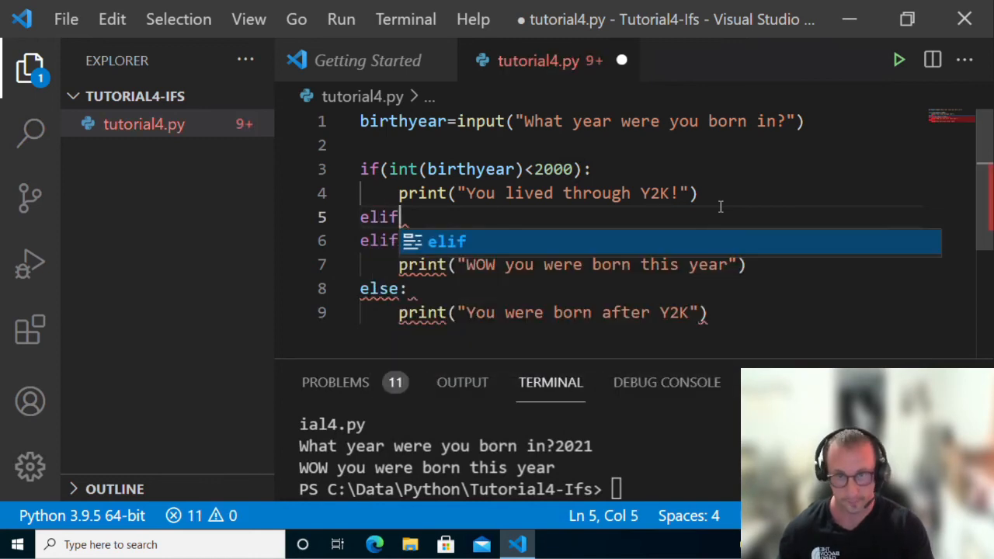
type("(int(birthyear<")
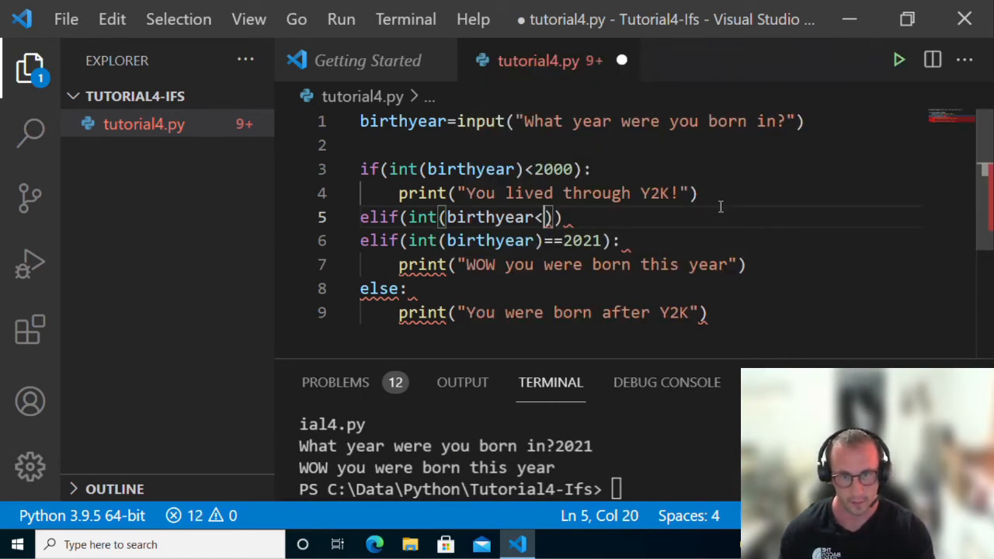
type("=")
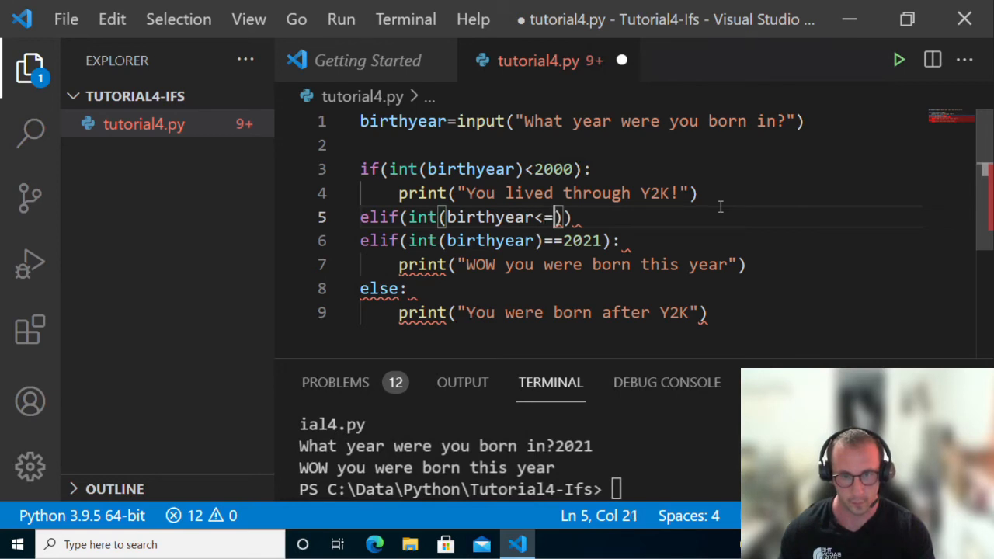
type("19")
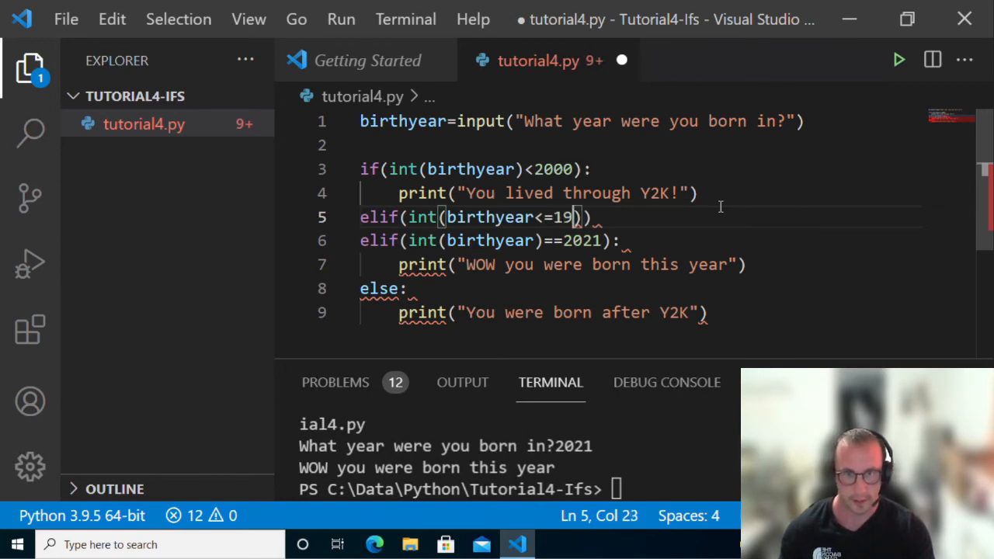
type("00)")
type("print(\"WOW you are really old\")")
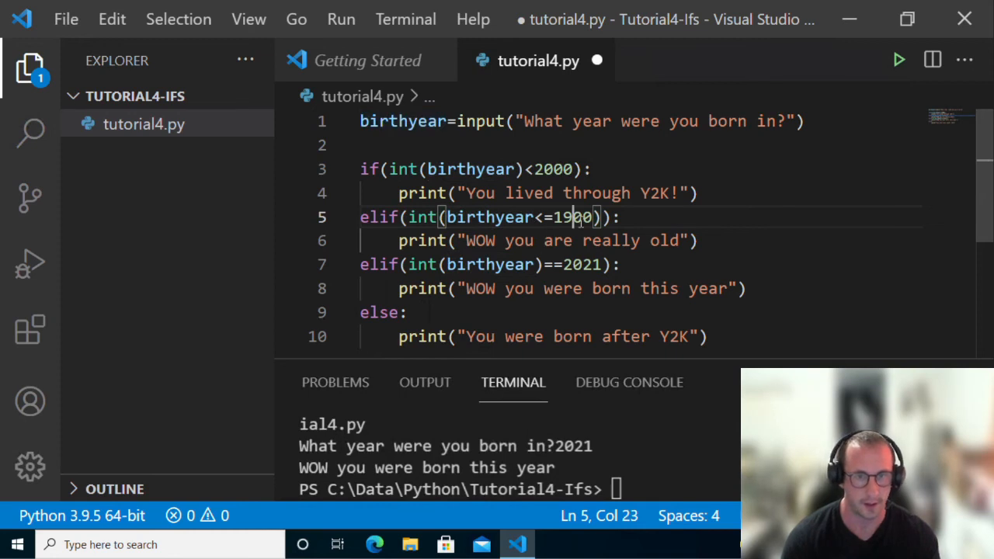
mouse_move(966, 205)
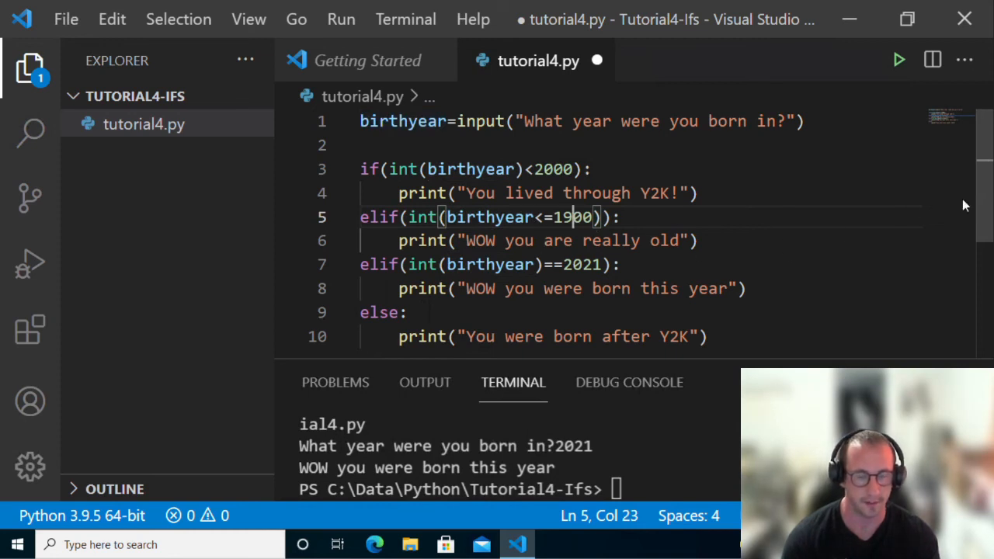
mouse_move(660, 240)
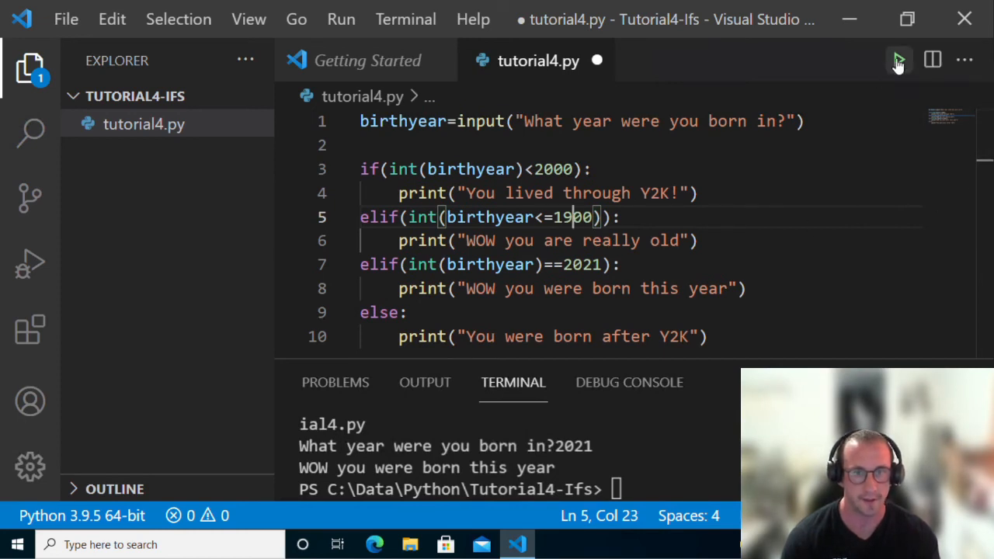
Run the birth-year script with 1800 and see it print 'You lived through Y2K!'
left_click(899, 59)
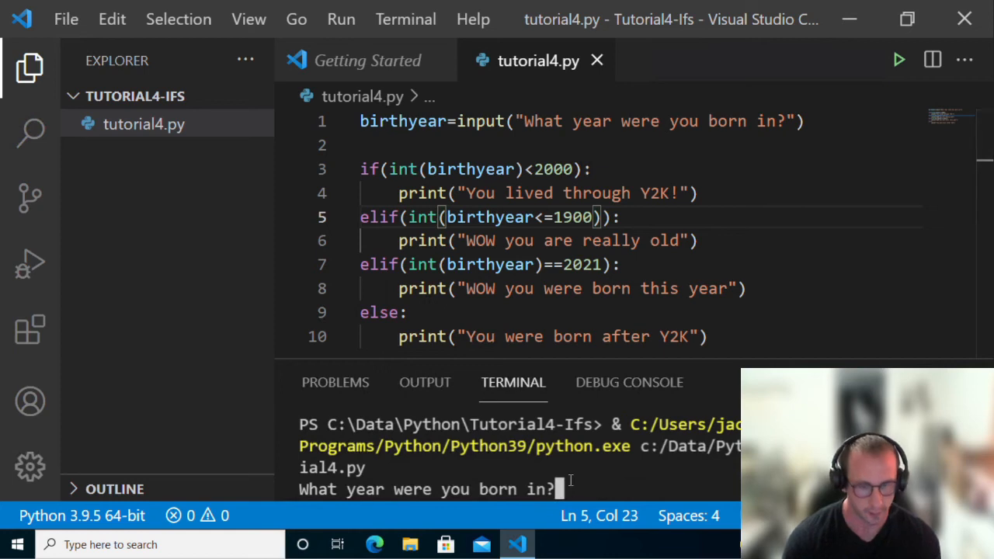
type("18")
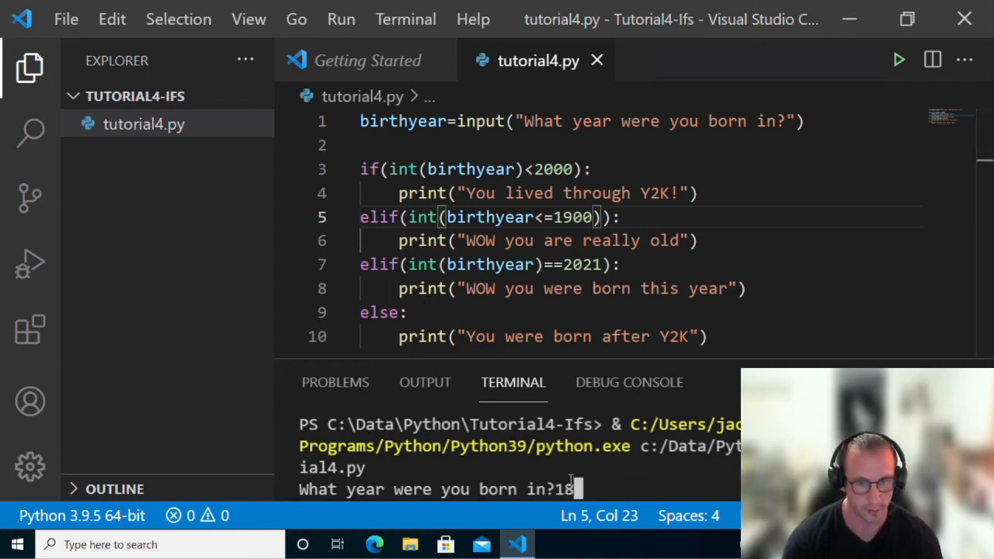
key("Return")
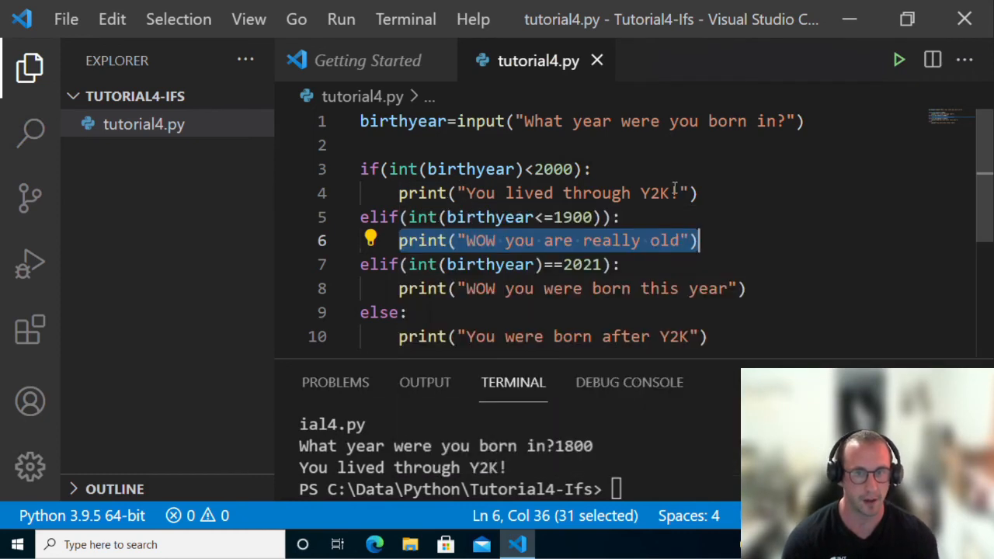
mouse_move(673, 190)
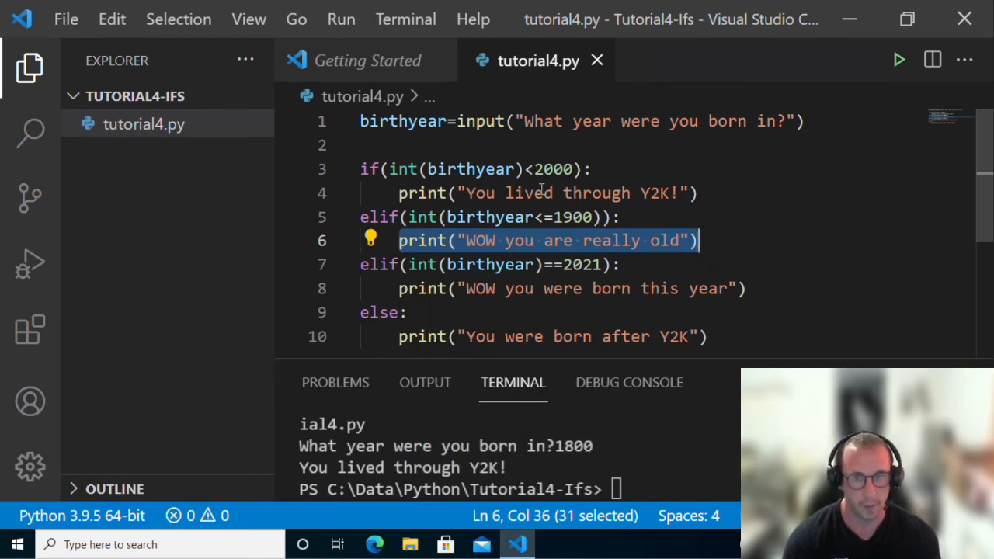
Remove the leftover 1900-or-earlier branch after placing it above the under-2000 check
left_click(724, 240)
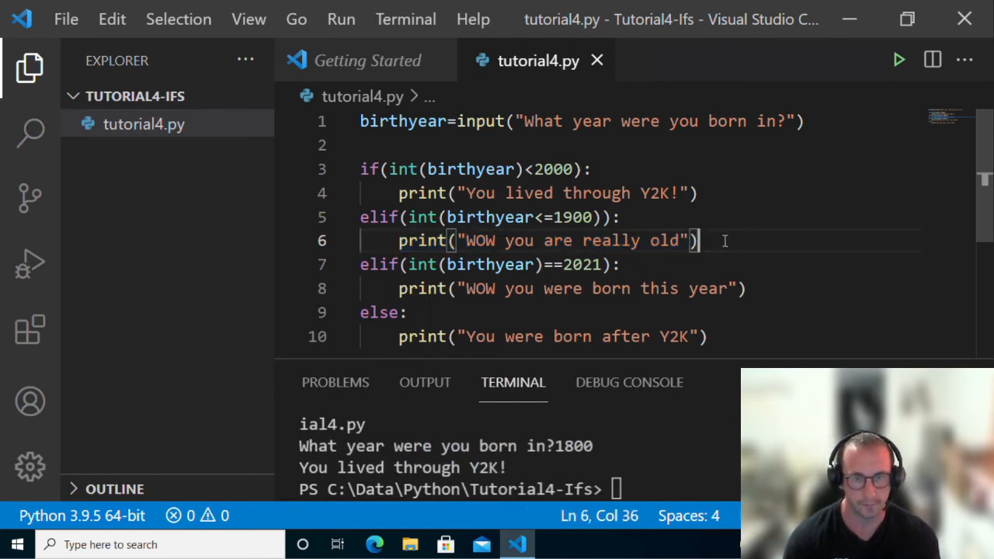
left_click_drag(697, 240, 359, 217)
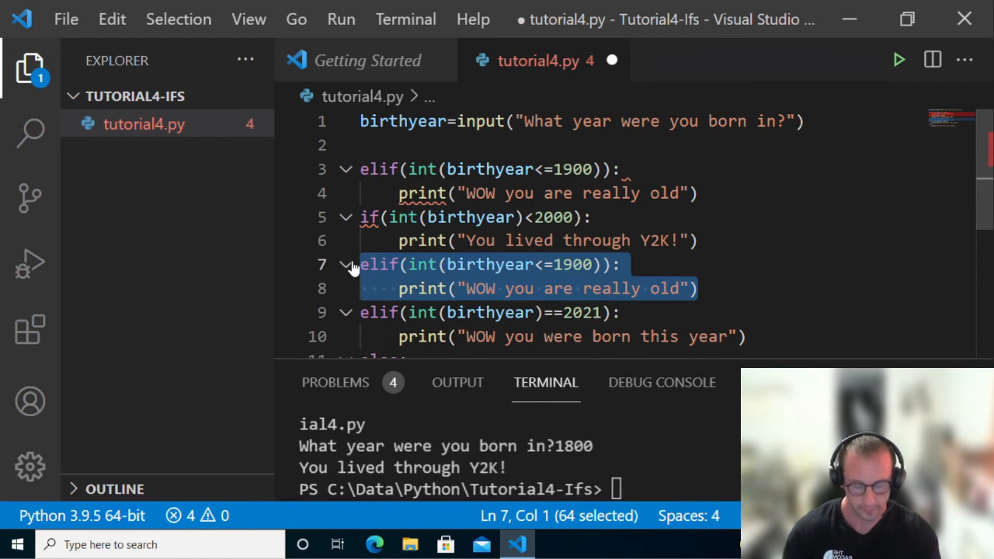
key("Delete")
type("el")
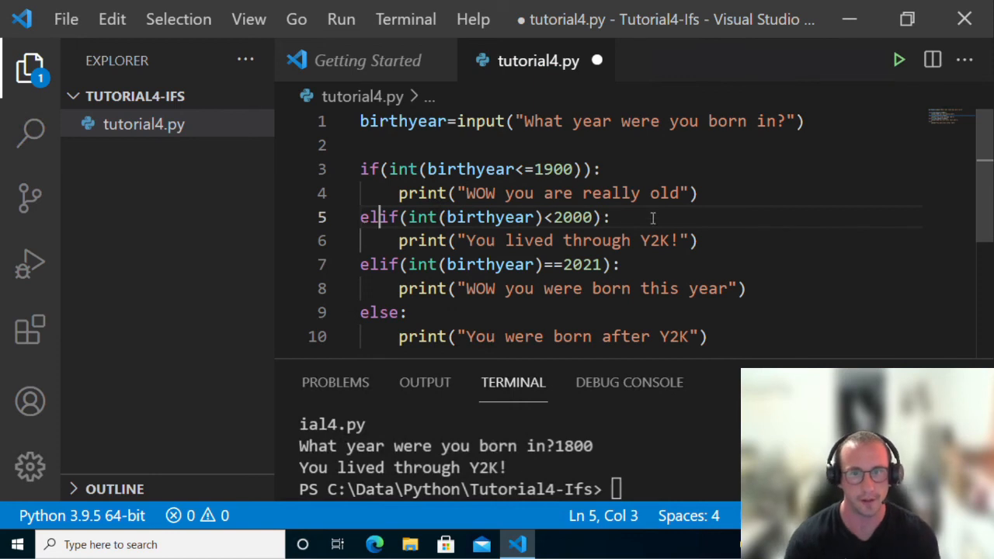
Rerun the reordered script with a birth year, hitting a TypeError on the '<=' comparison
left_click(899, 60)
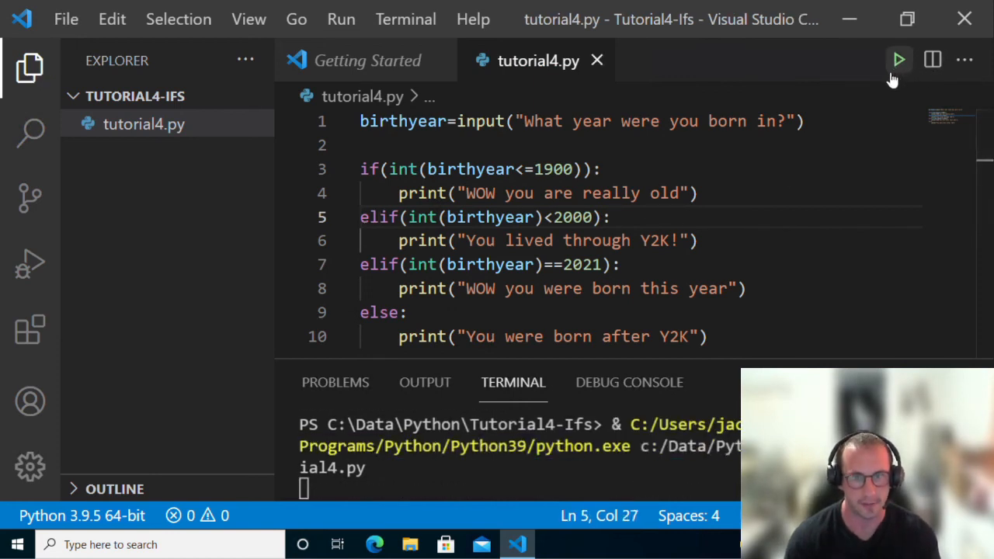
left_click(898, 60)
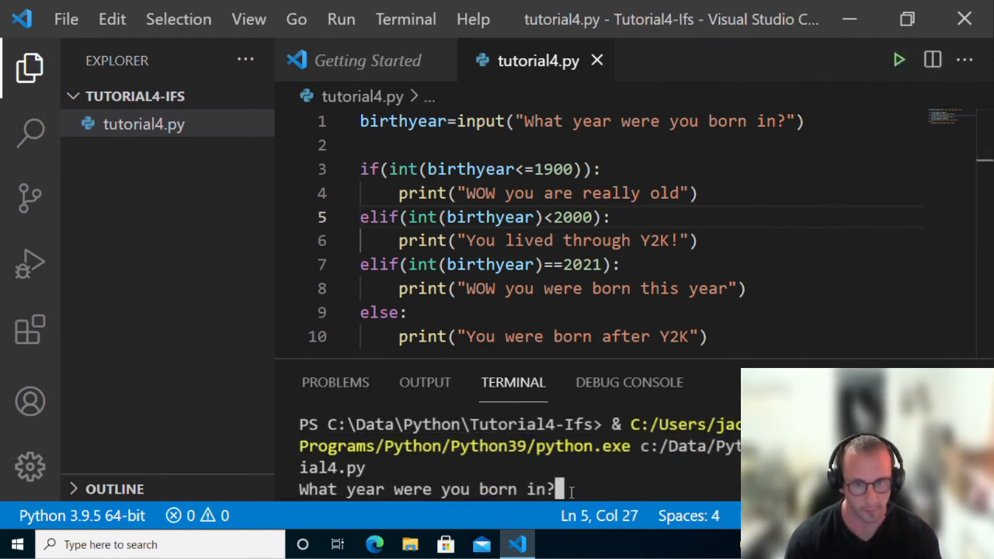
key("Return")
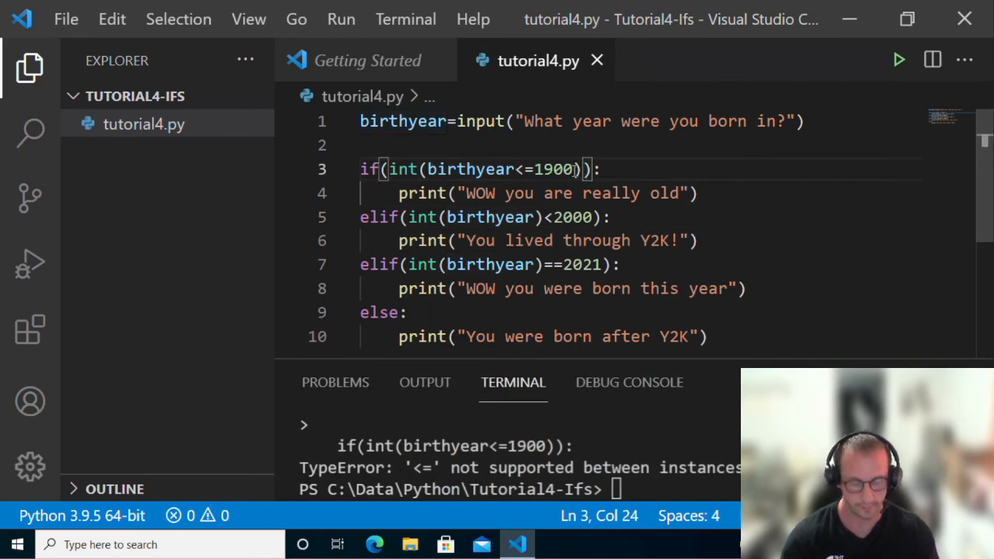
Correct the condition to if(int(birthyear)<=1900) and rerun with 1800
left_click(520, 170)
type(")")
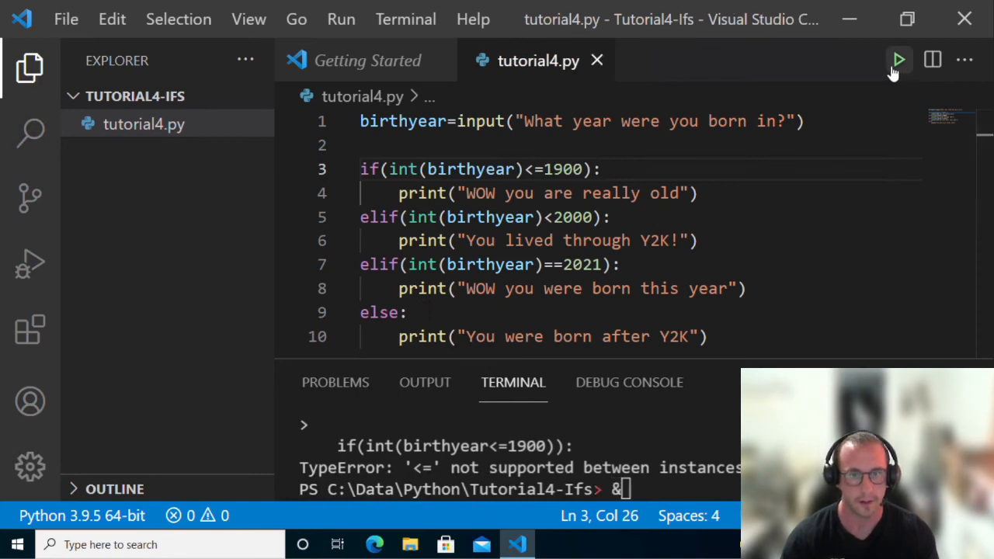
left_click(899, 60)
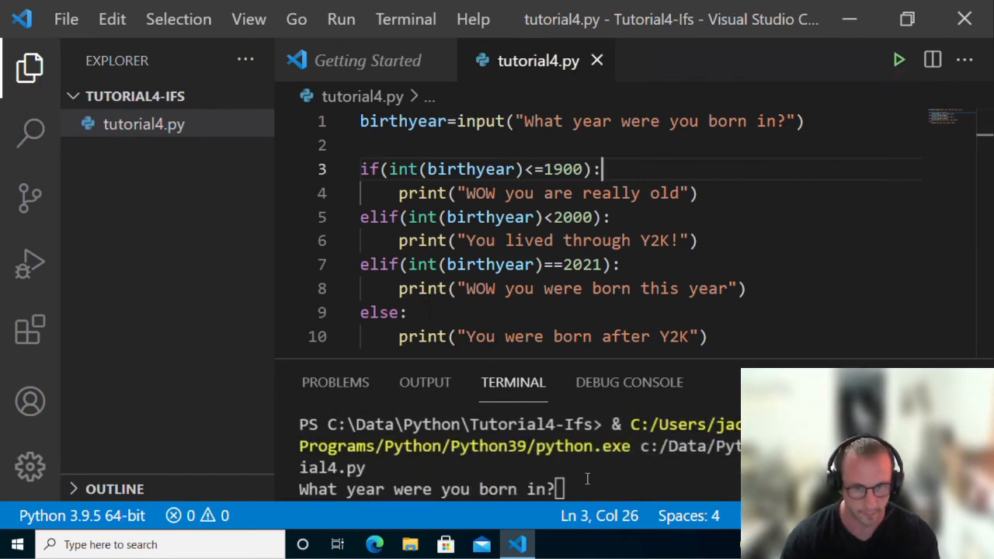
type("1800")
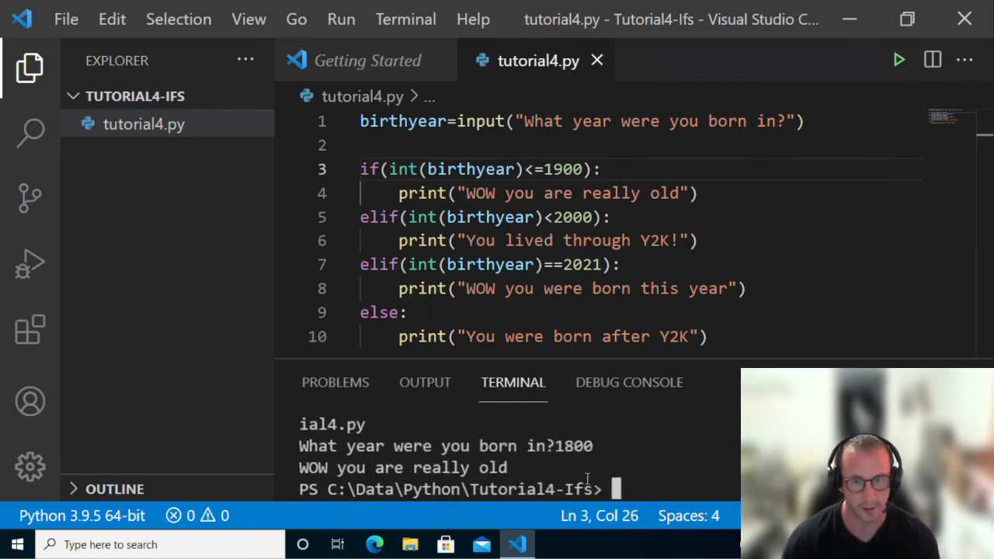
mouse_move(861, 190)
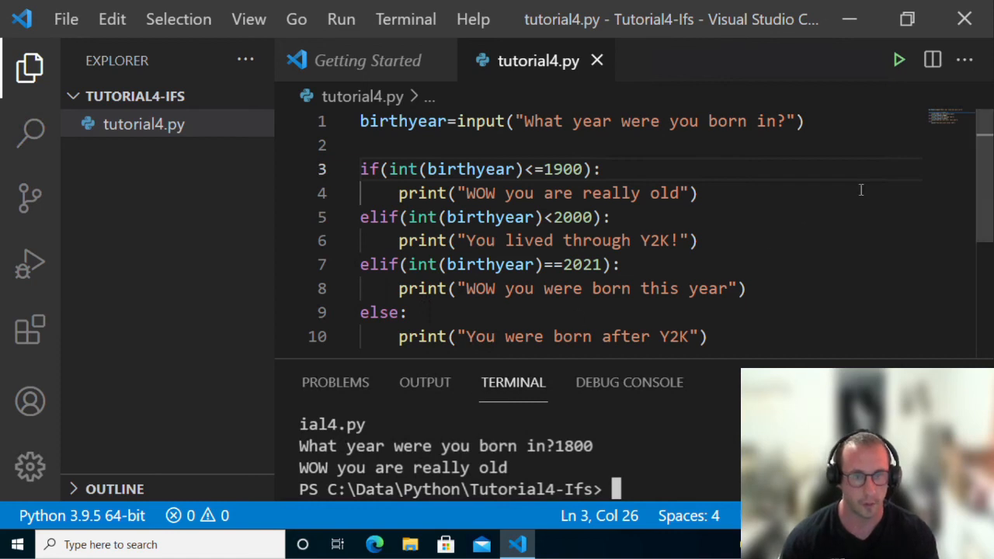
Rerun tutorial4.py with 1905, which prints 'You lived through Y2K!'
left_click(899, 59)
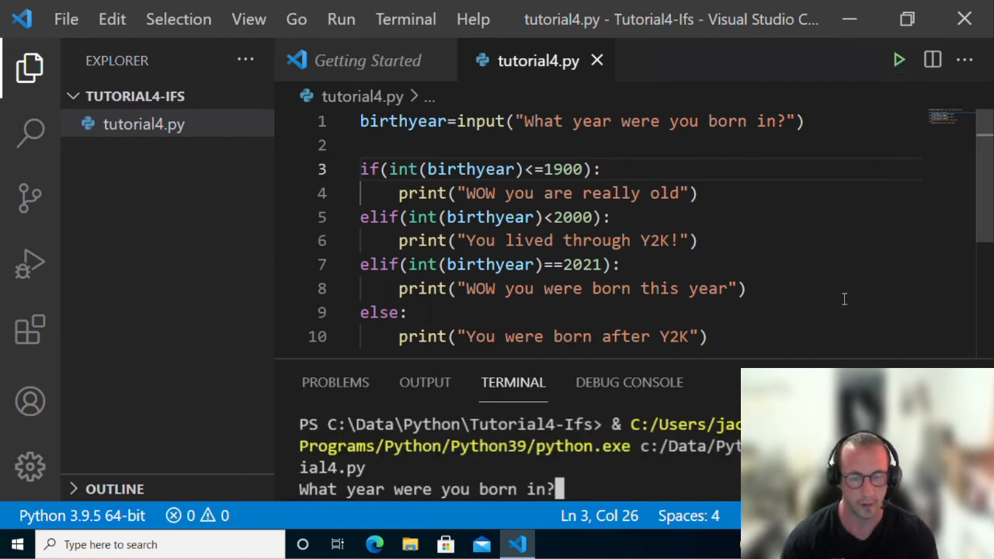
type("1905")
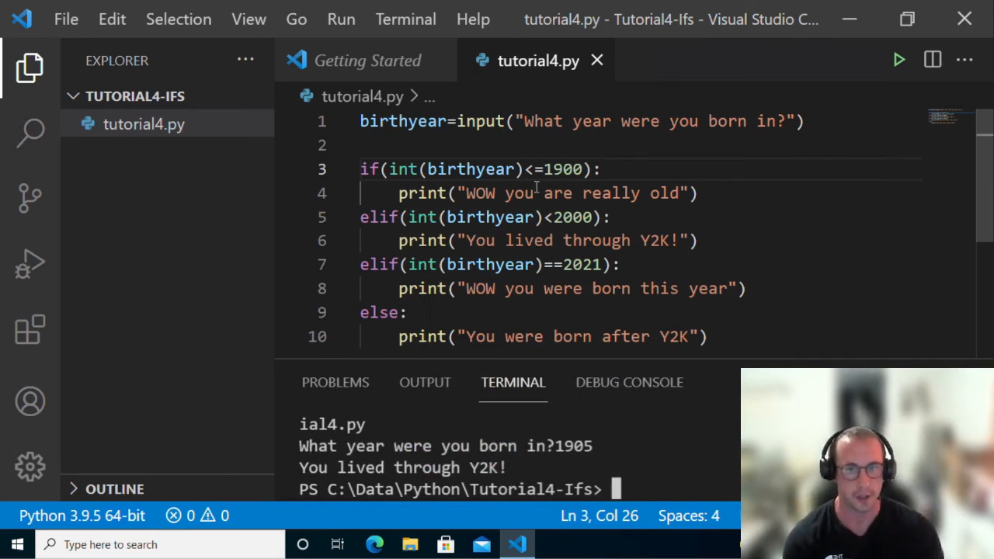
mouse_move(513, 151)
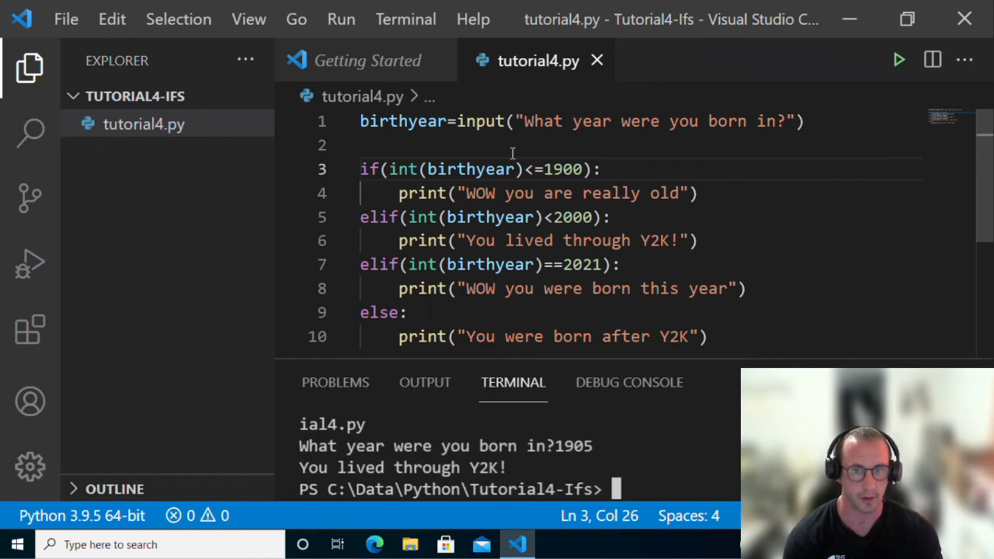
mouse_move(441, 187)
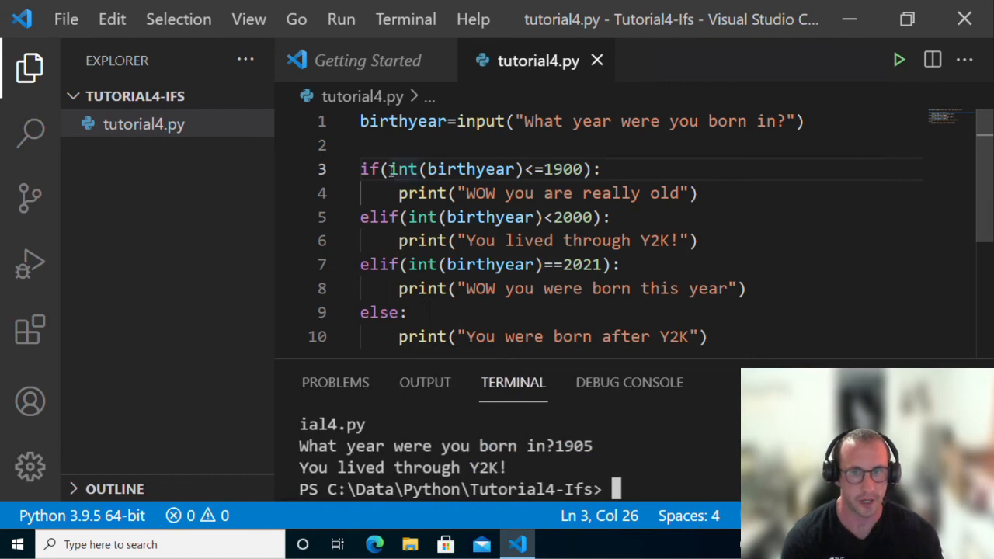
double_click(451, 169)
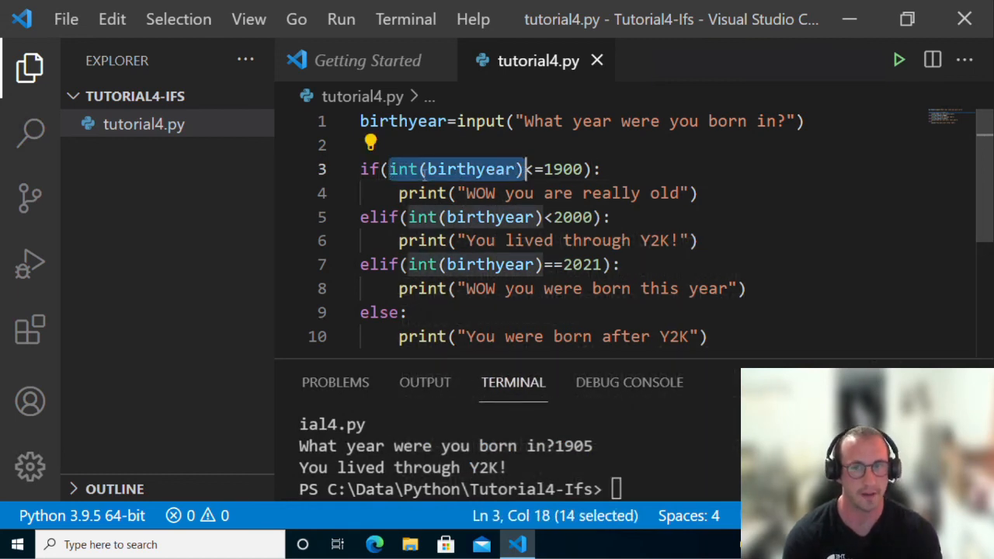
mouse_move(402, 169)
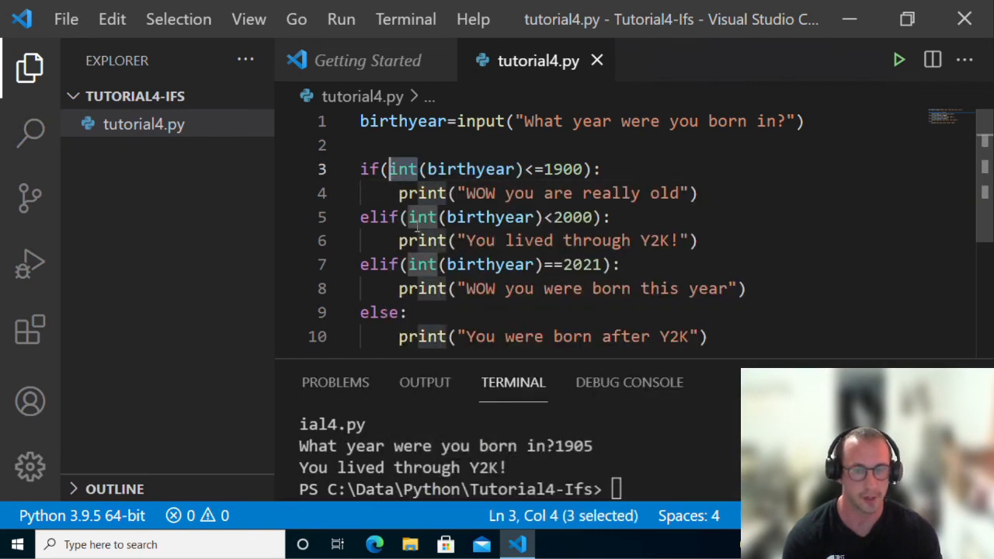
left_click(602, 169)
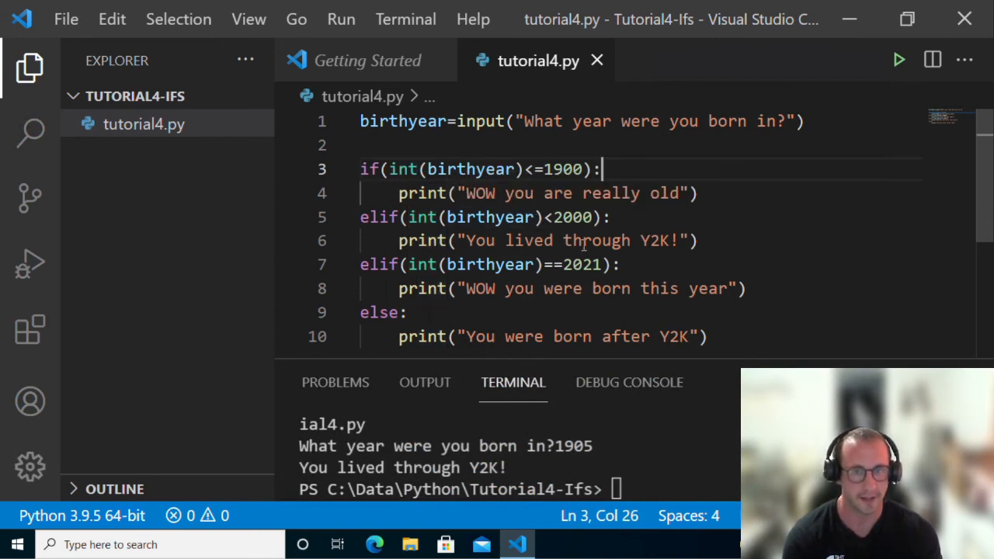
mouse_move(613, 275)
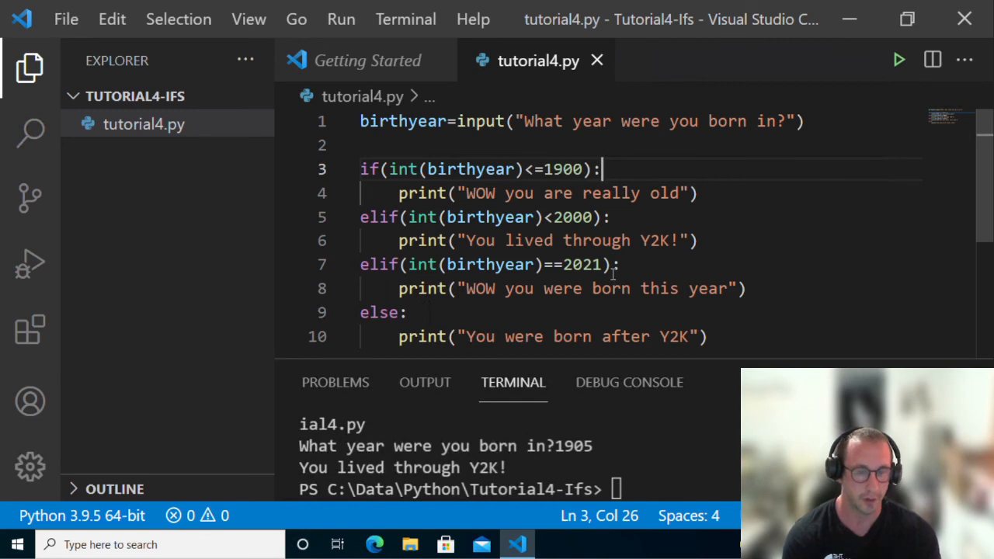
mouse_move(396, 321)
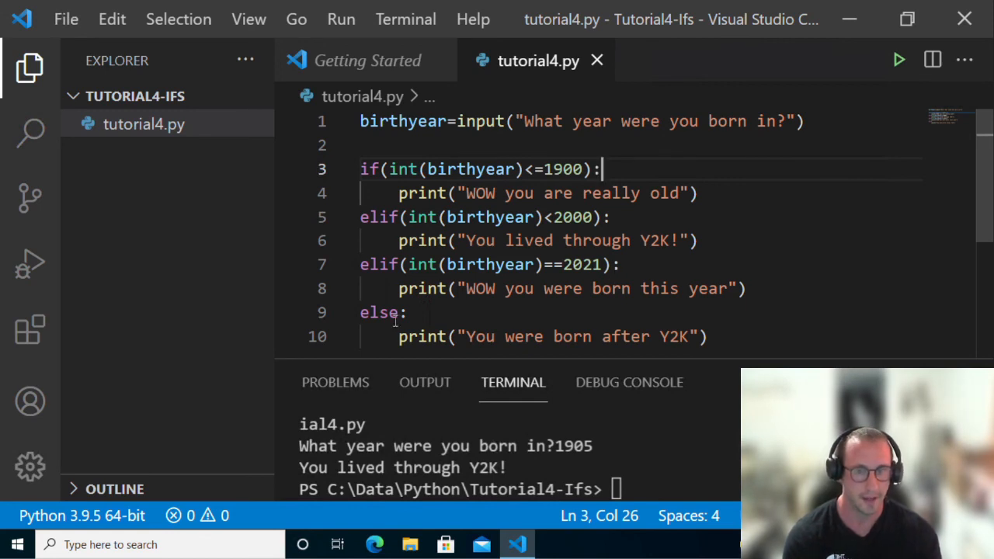
double_click(381, 313)
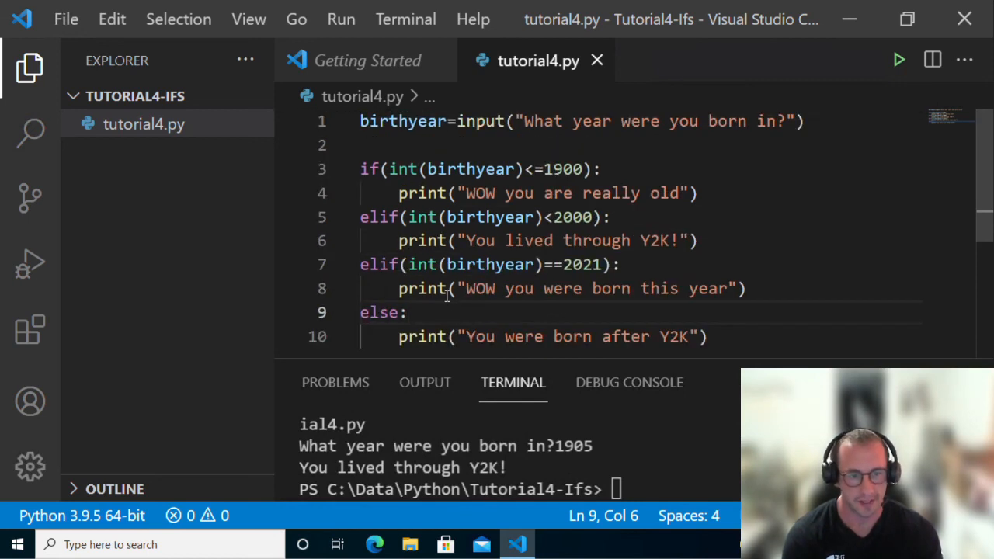
mouse_move(449, 302)
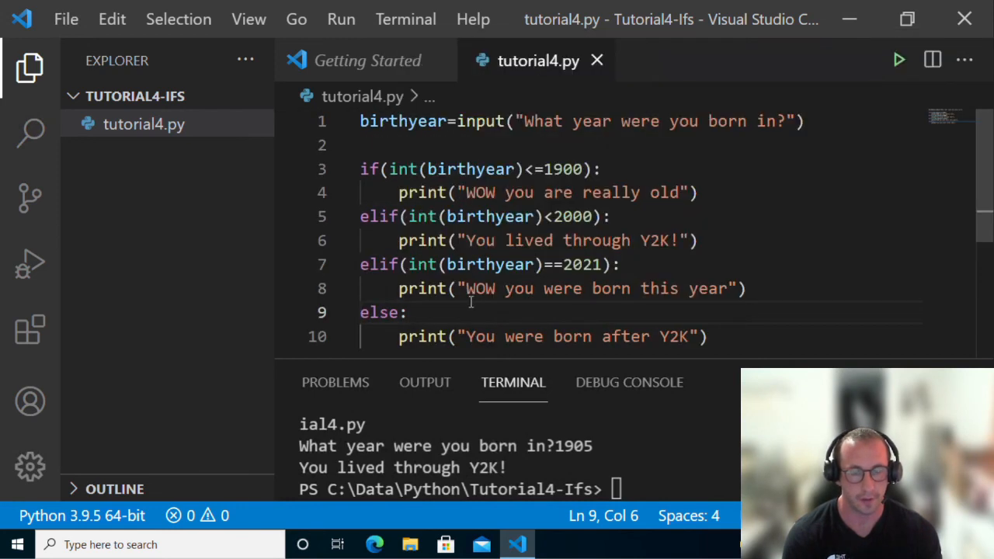
left_click(707, 337)
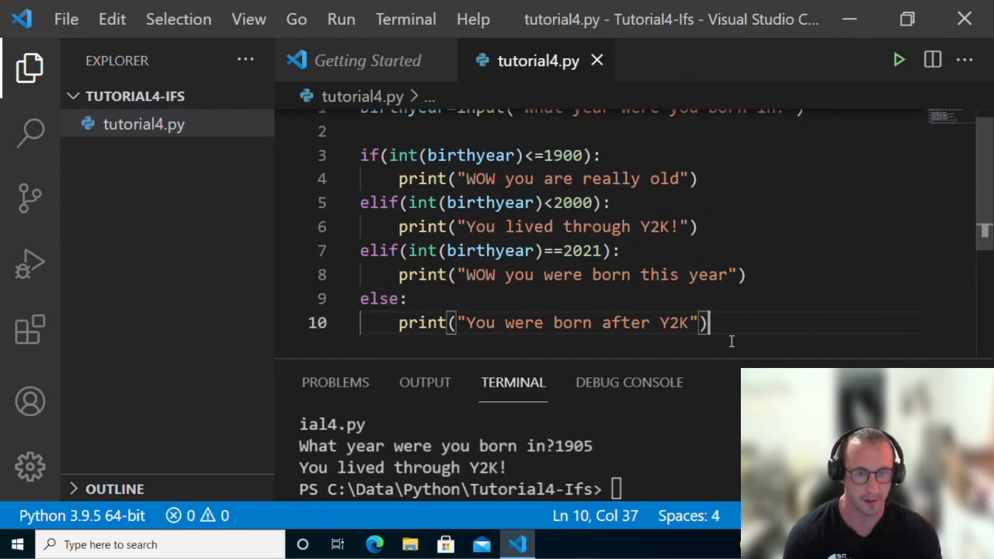